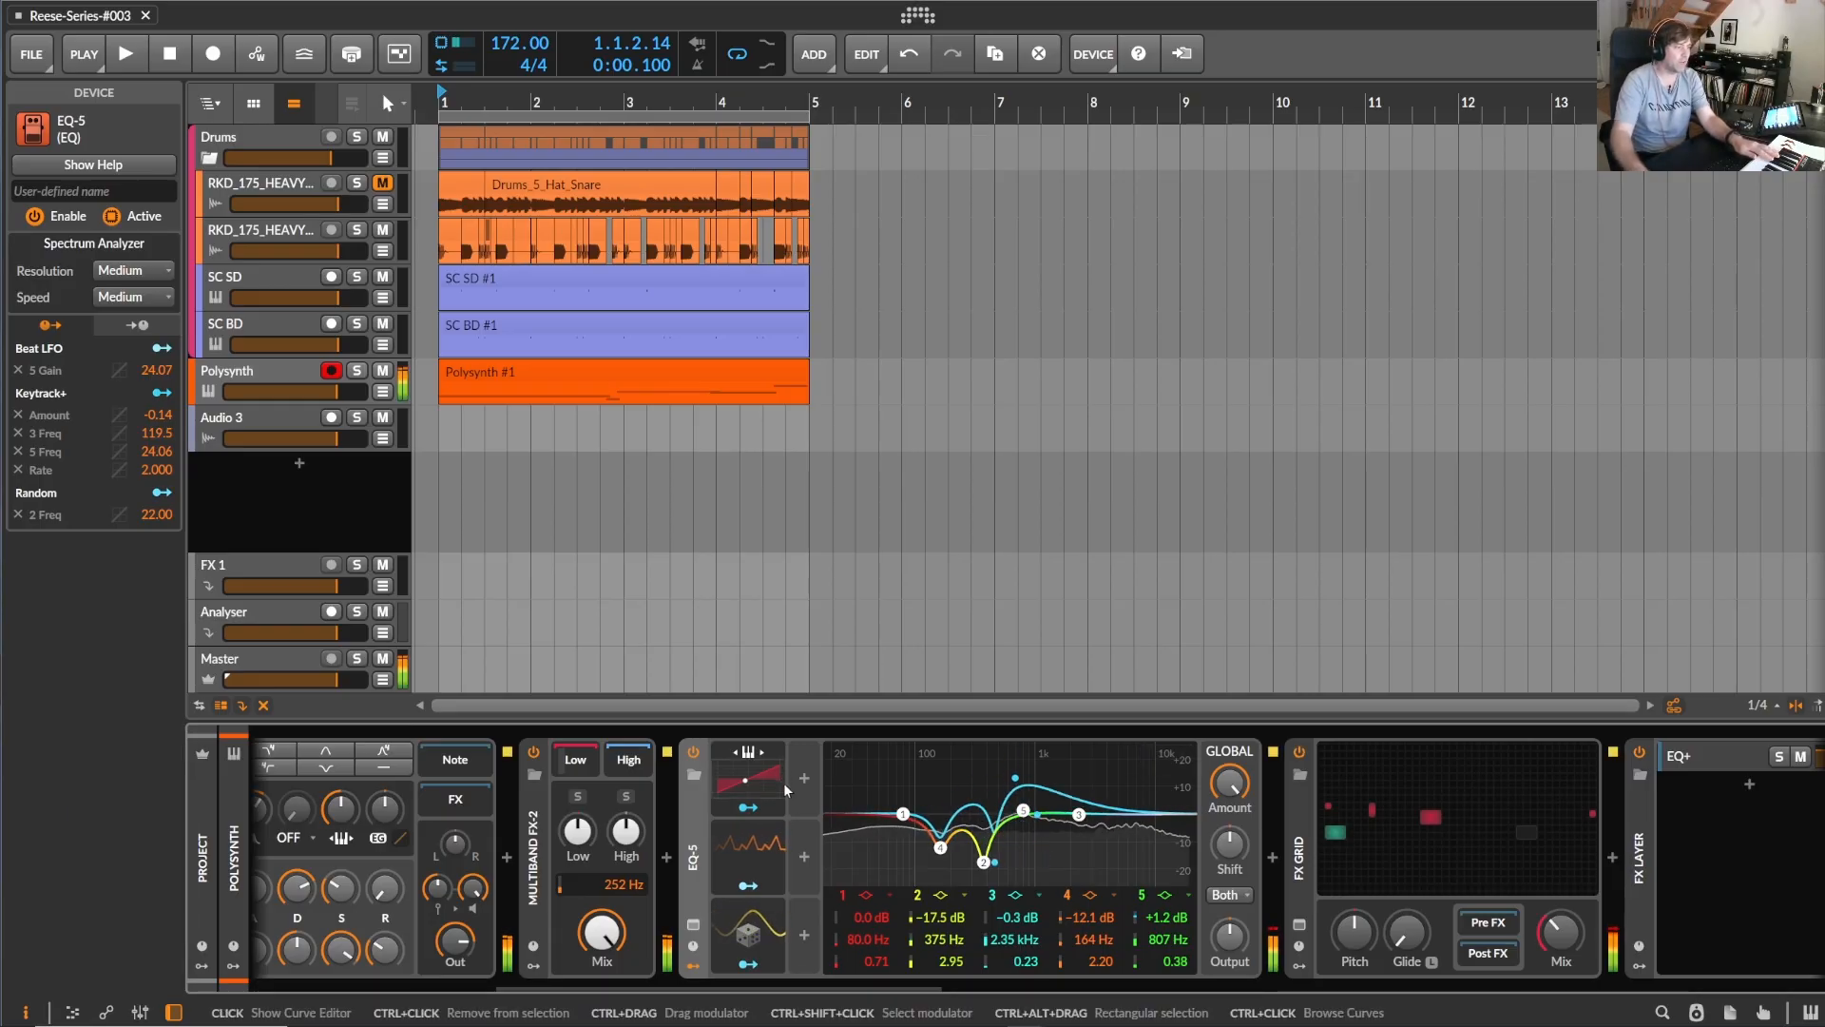
Step: Bypass and re-enable EQ-5 to compare, then show its Beat LFO modulator settings
{"action": "left_click", "coordinate": [693, 753]}
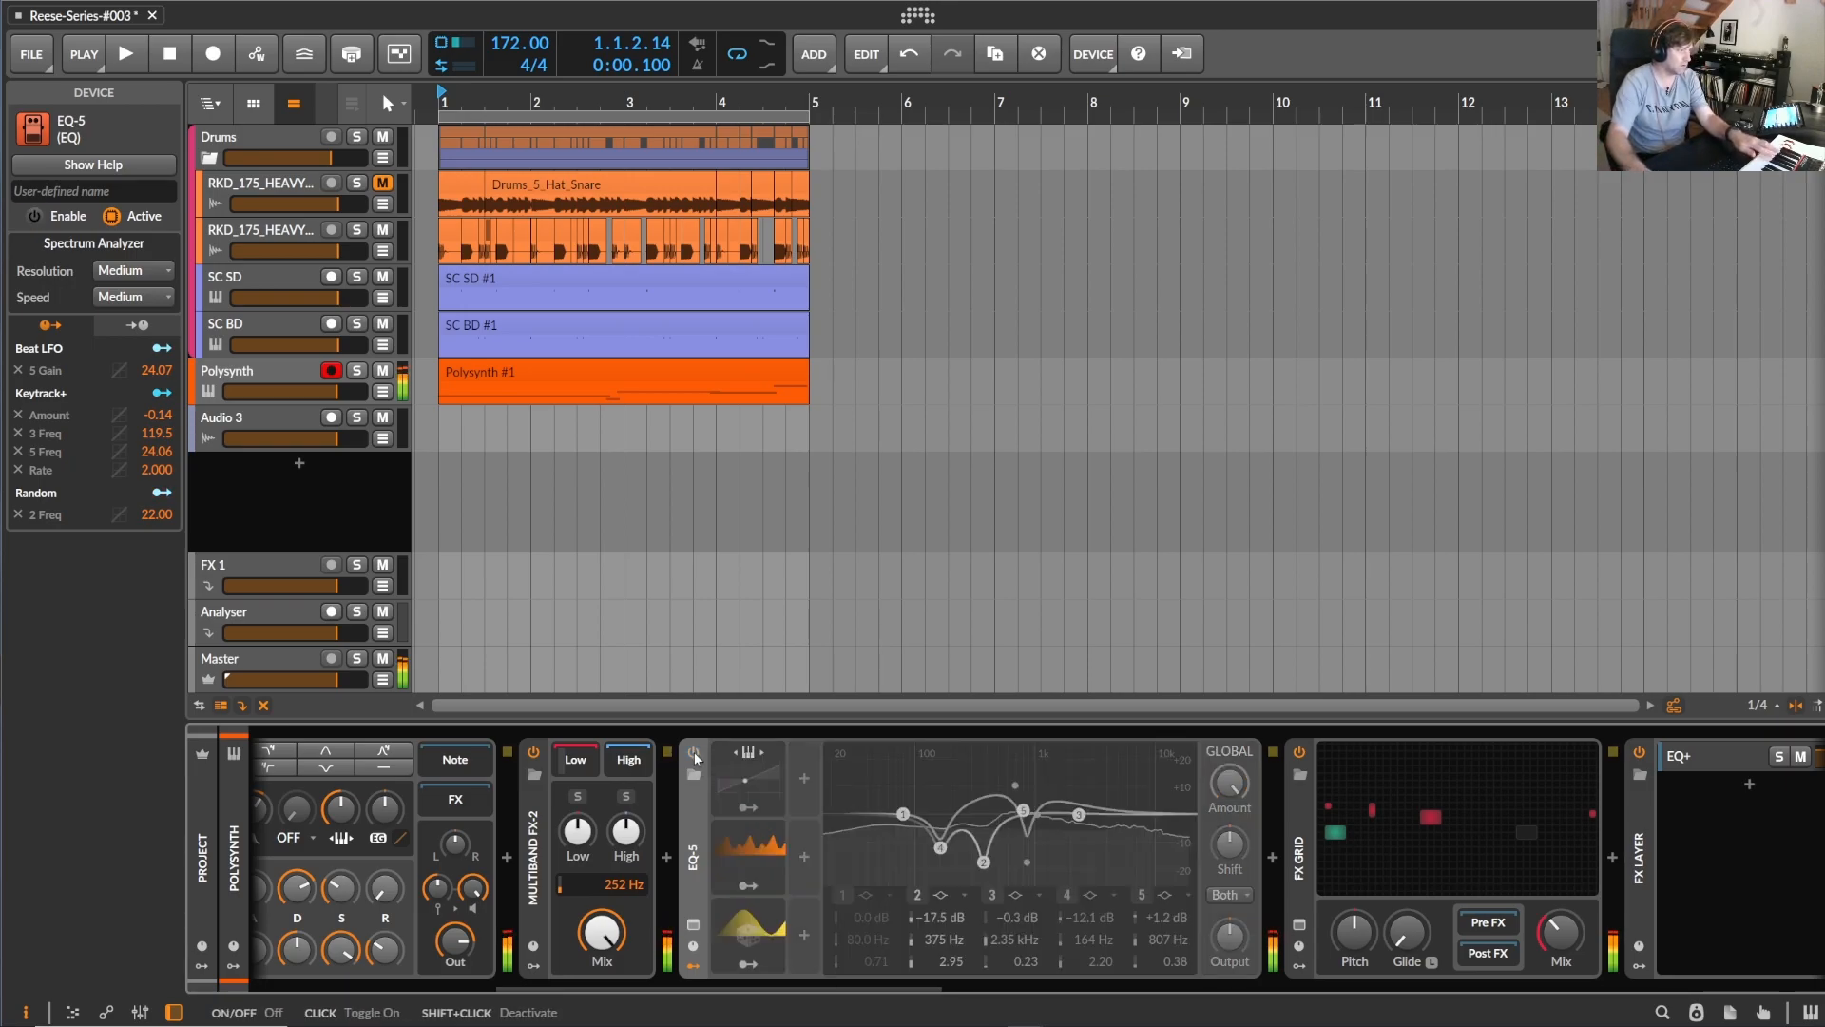
{"action": "left_click", "coordinate": [694, 752]}
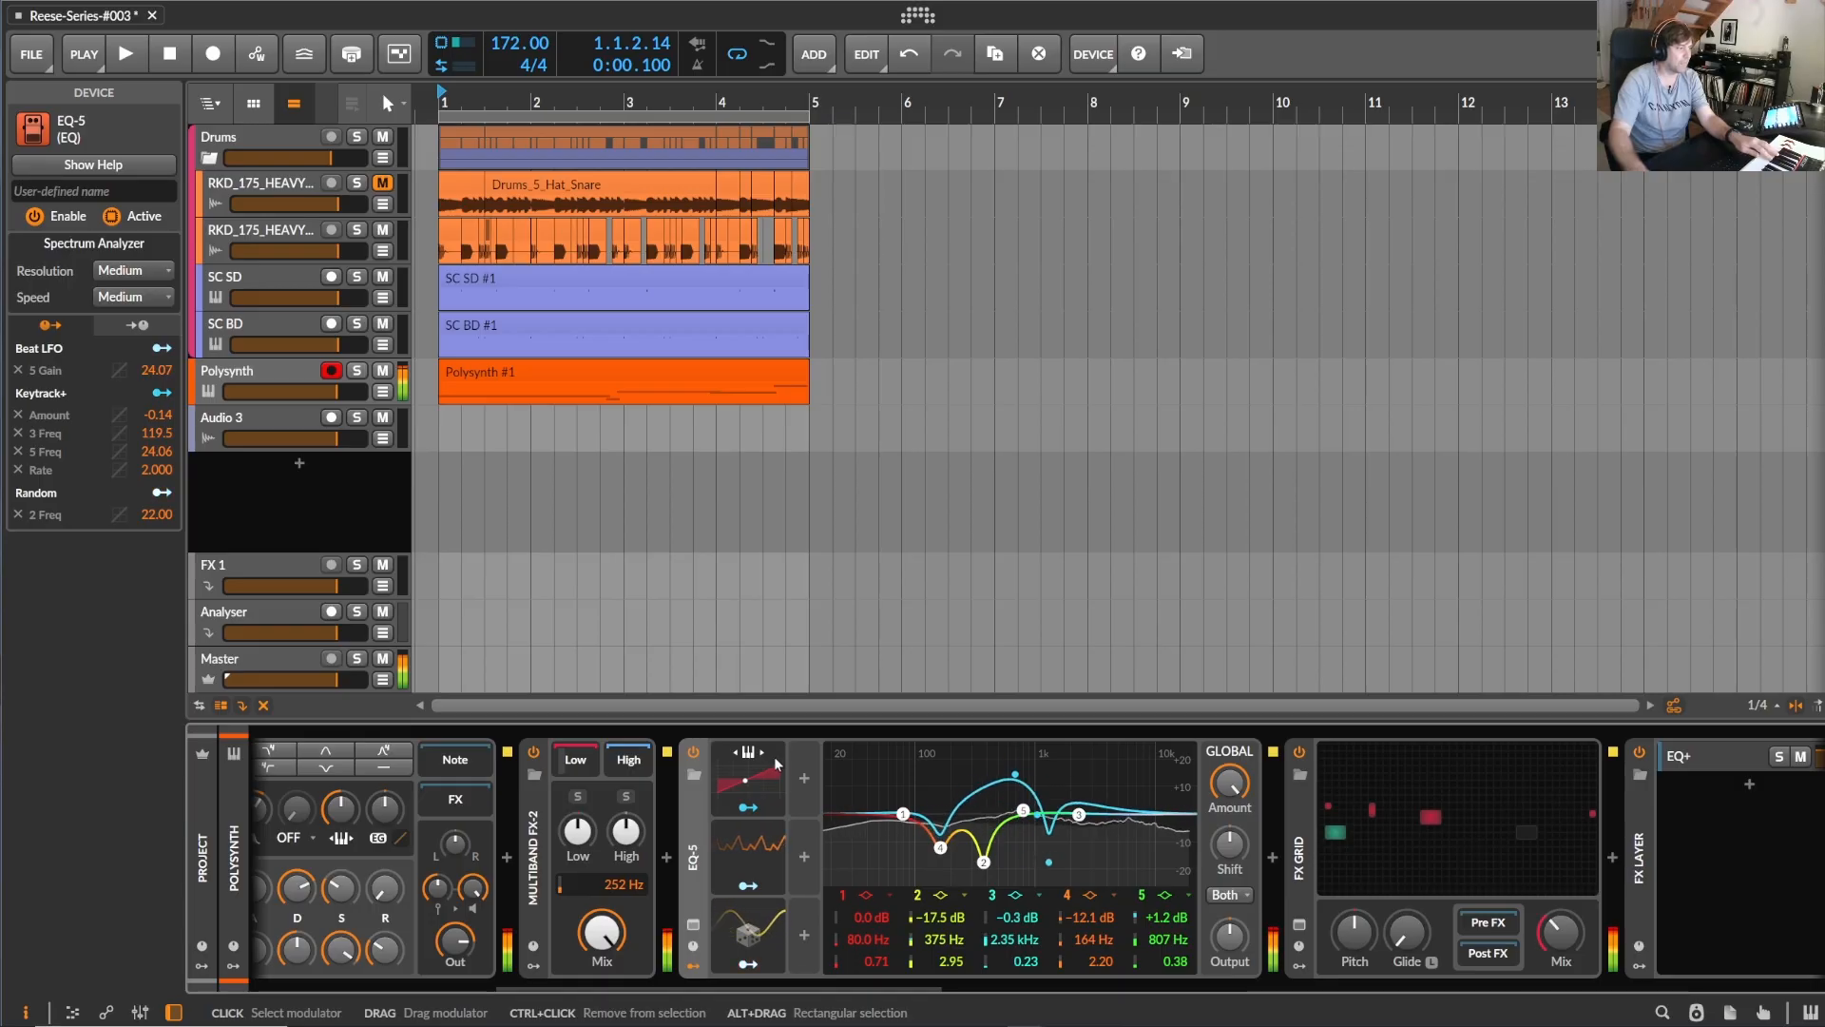
{"action": "left_click", "coordinate": [746, 778]}
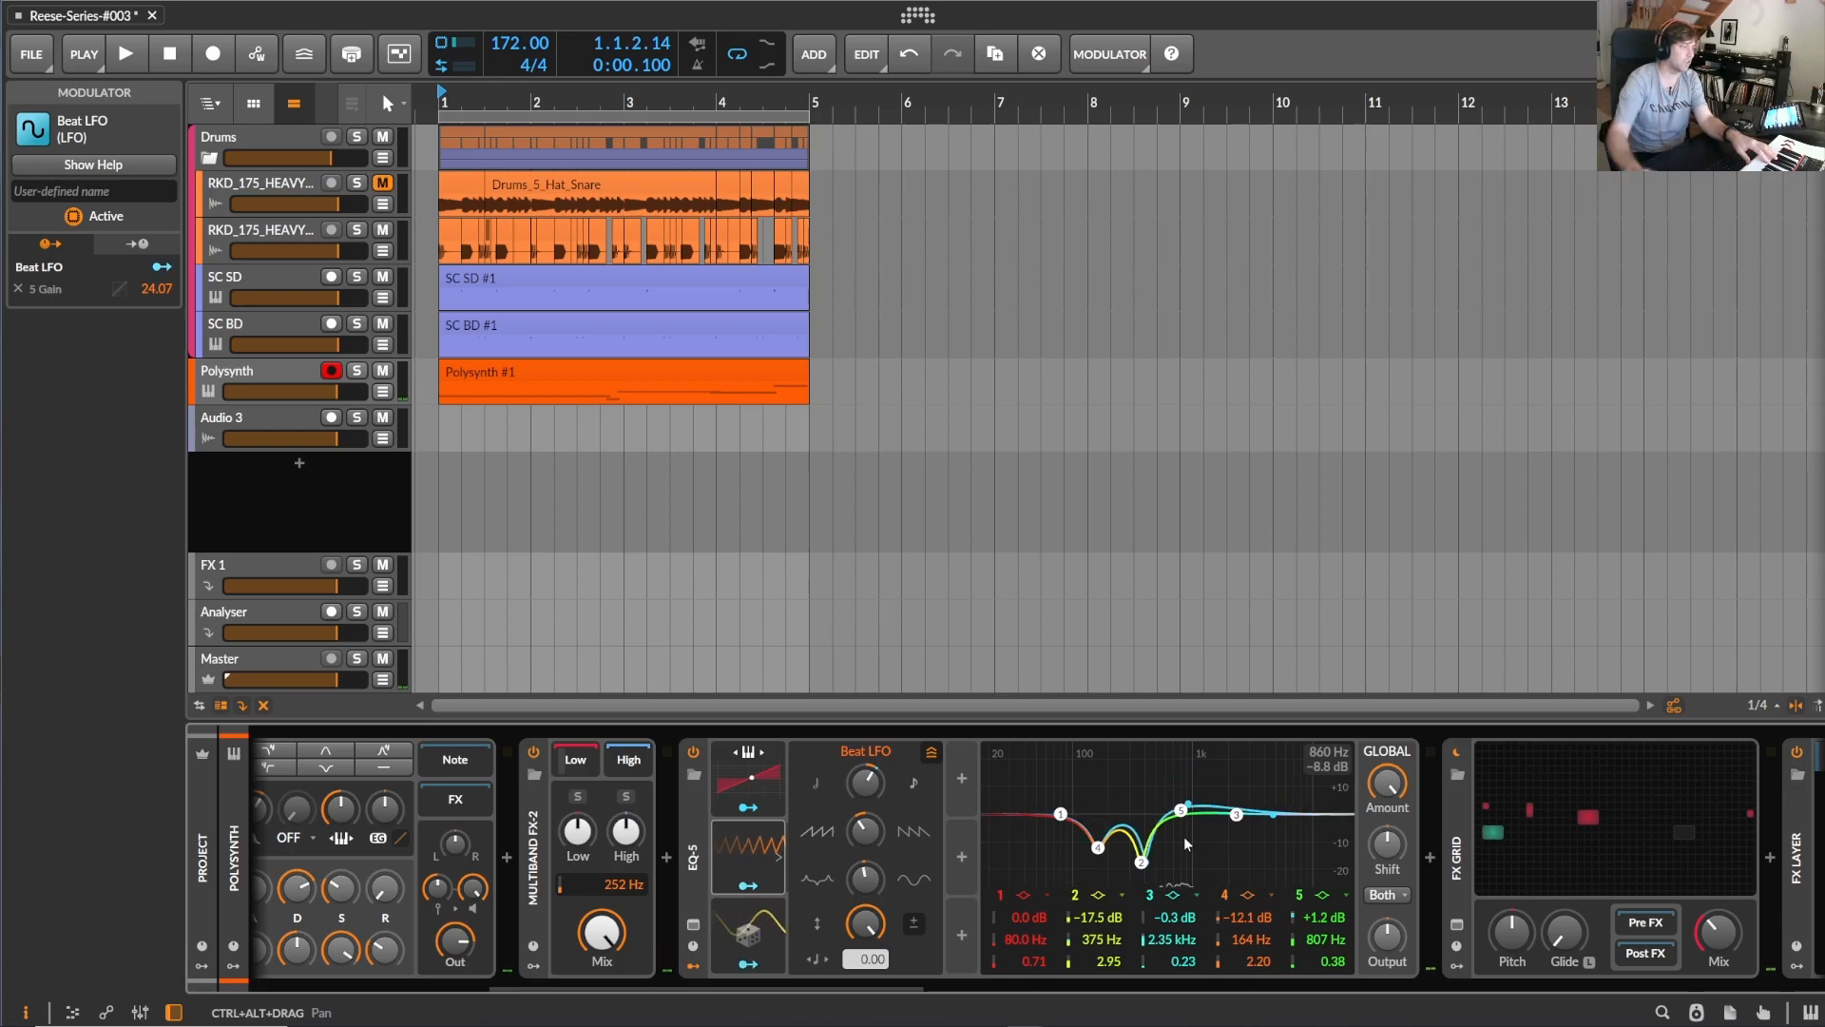
Step: Drag upward in the EQ-5 modulator panel to tweak the Beat LFO modulation
{"action": "left_click_drag", "start_coordinate": [1181, 803], "coordinate": [1185, 762]}
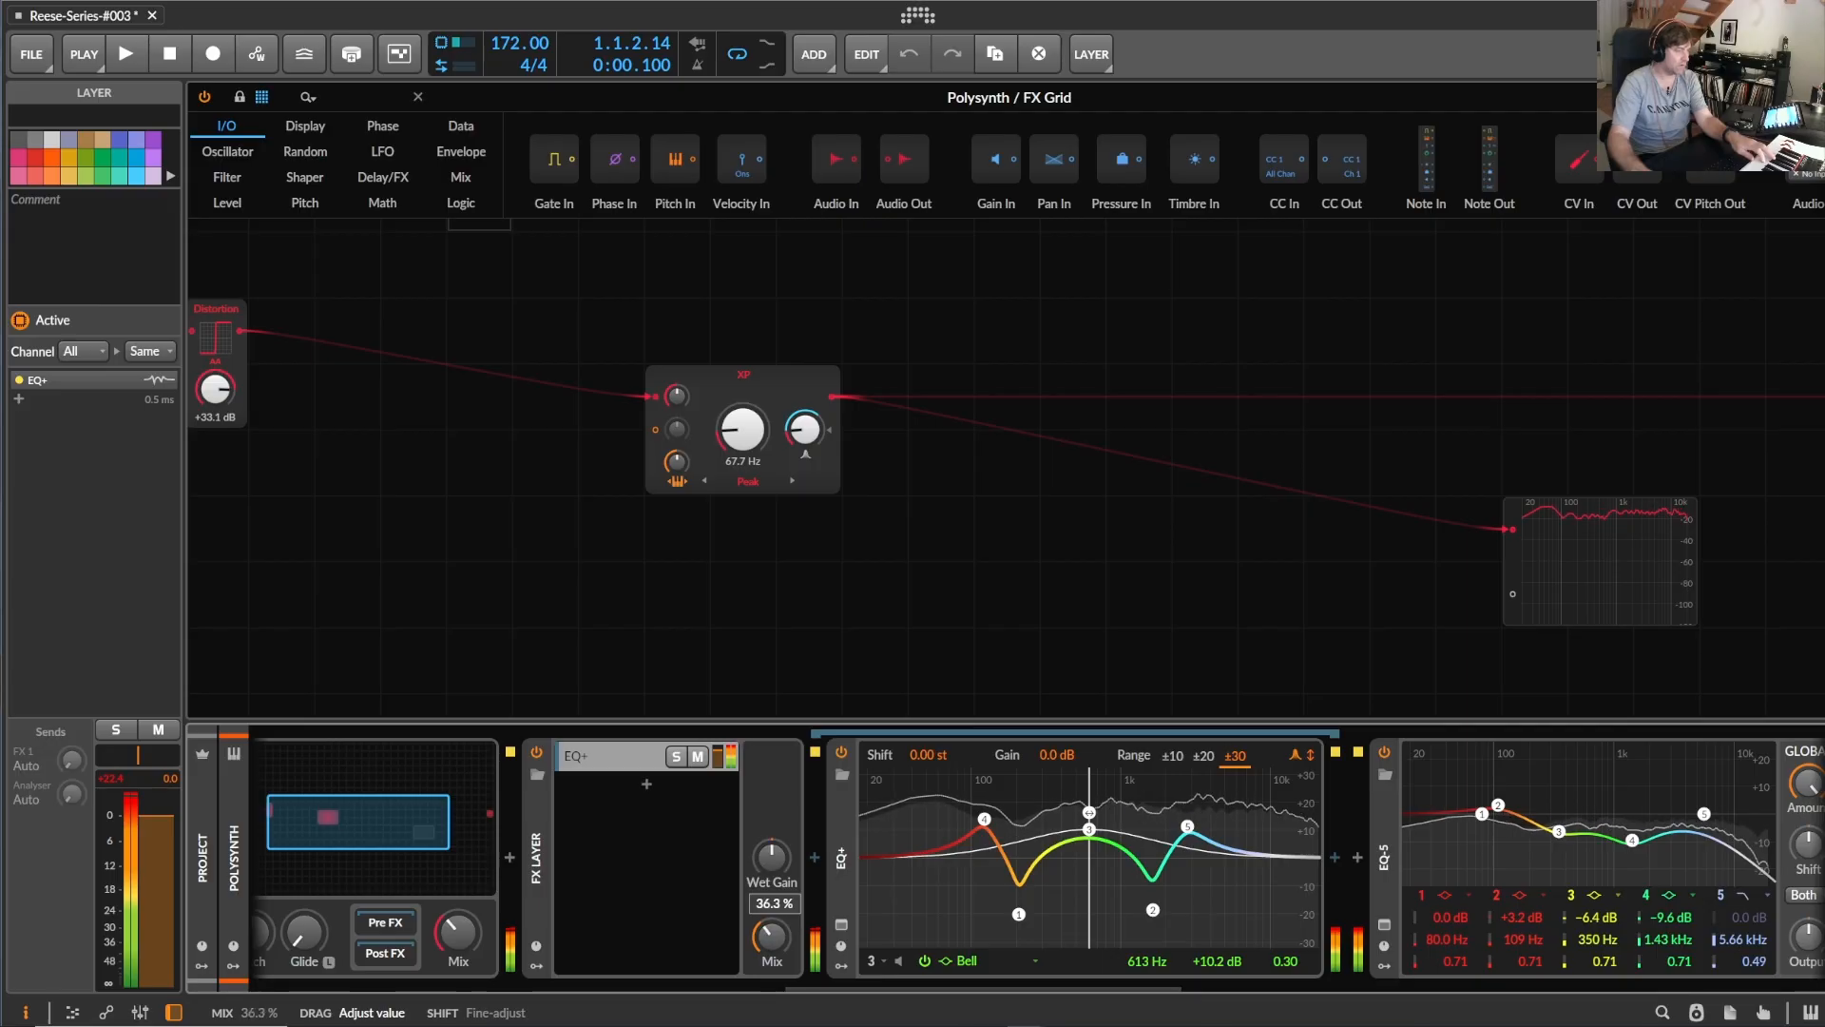
Step: Scroll to Multiband FX-3 and open the Mid band's Serum FX plugin window
{"action": "left_click_drag", "start_coordinate": [771, 861], "coordinate": [771, 838]}
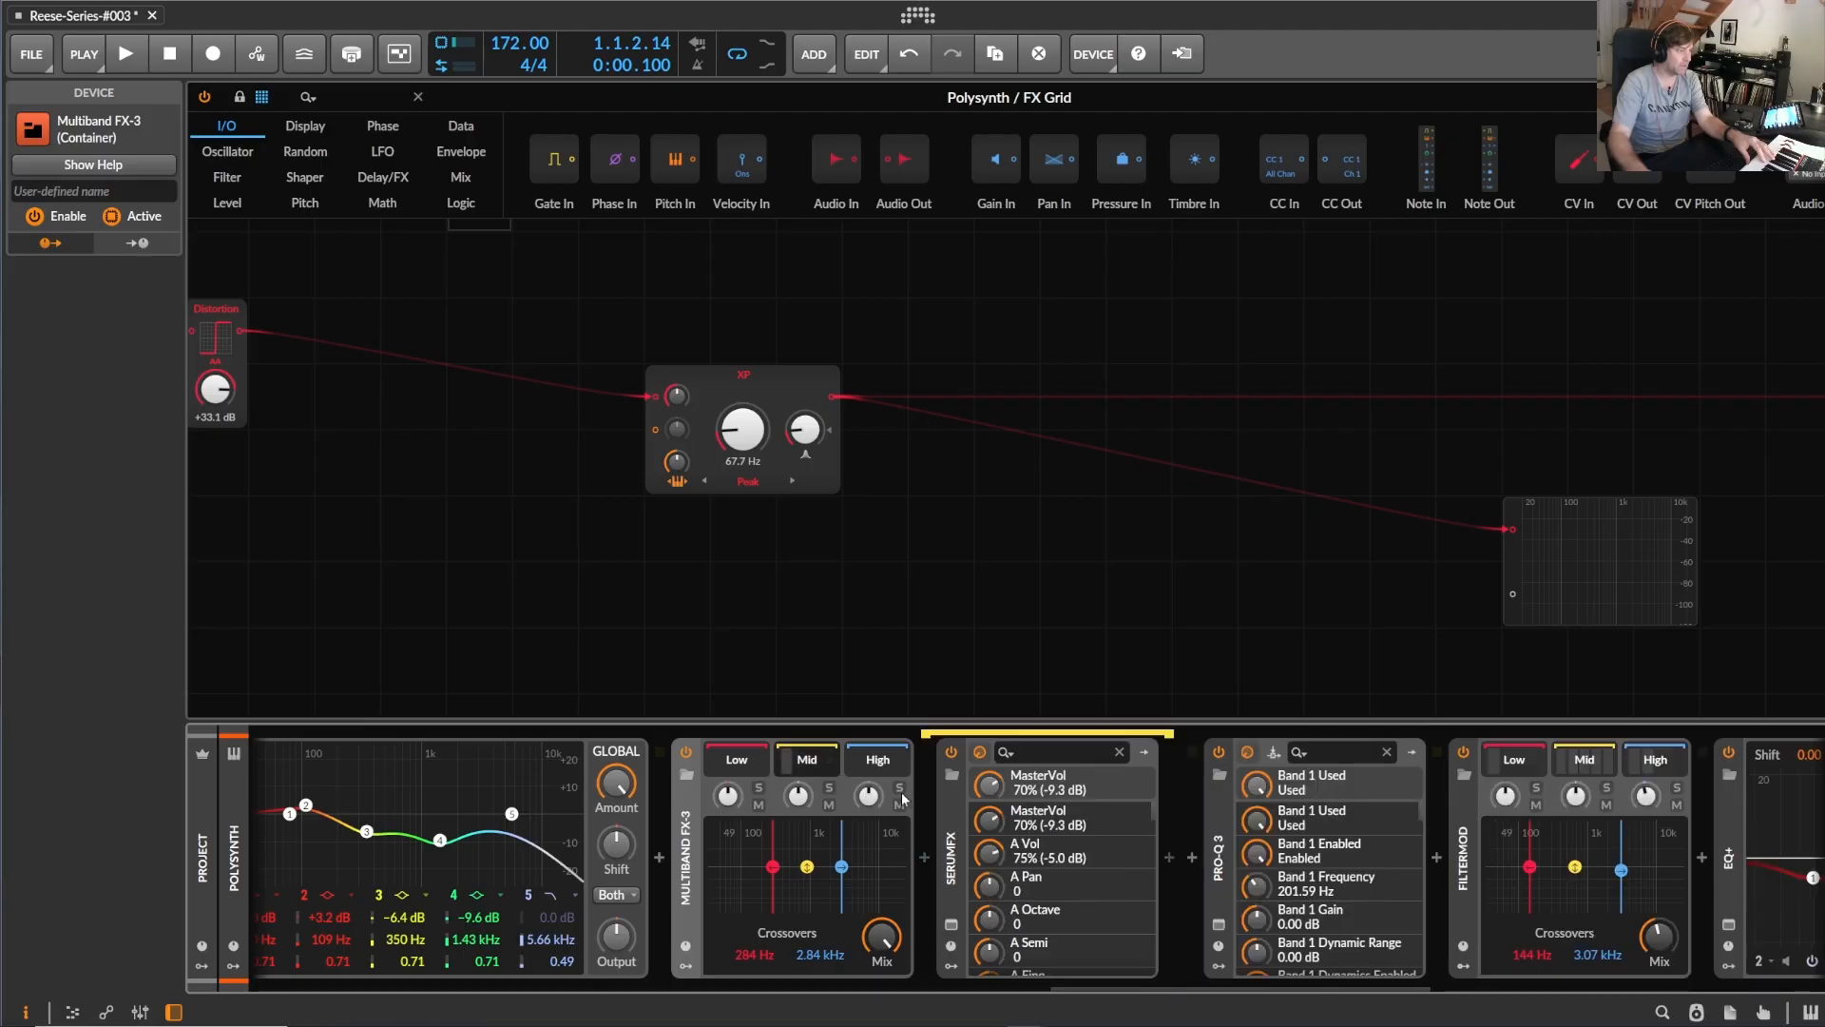
{"action": "left_click", "coordinate": [951, 932]}
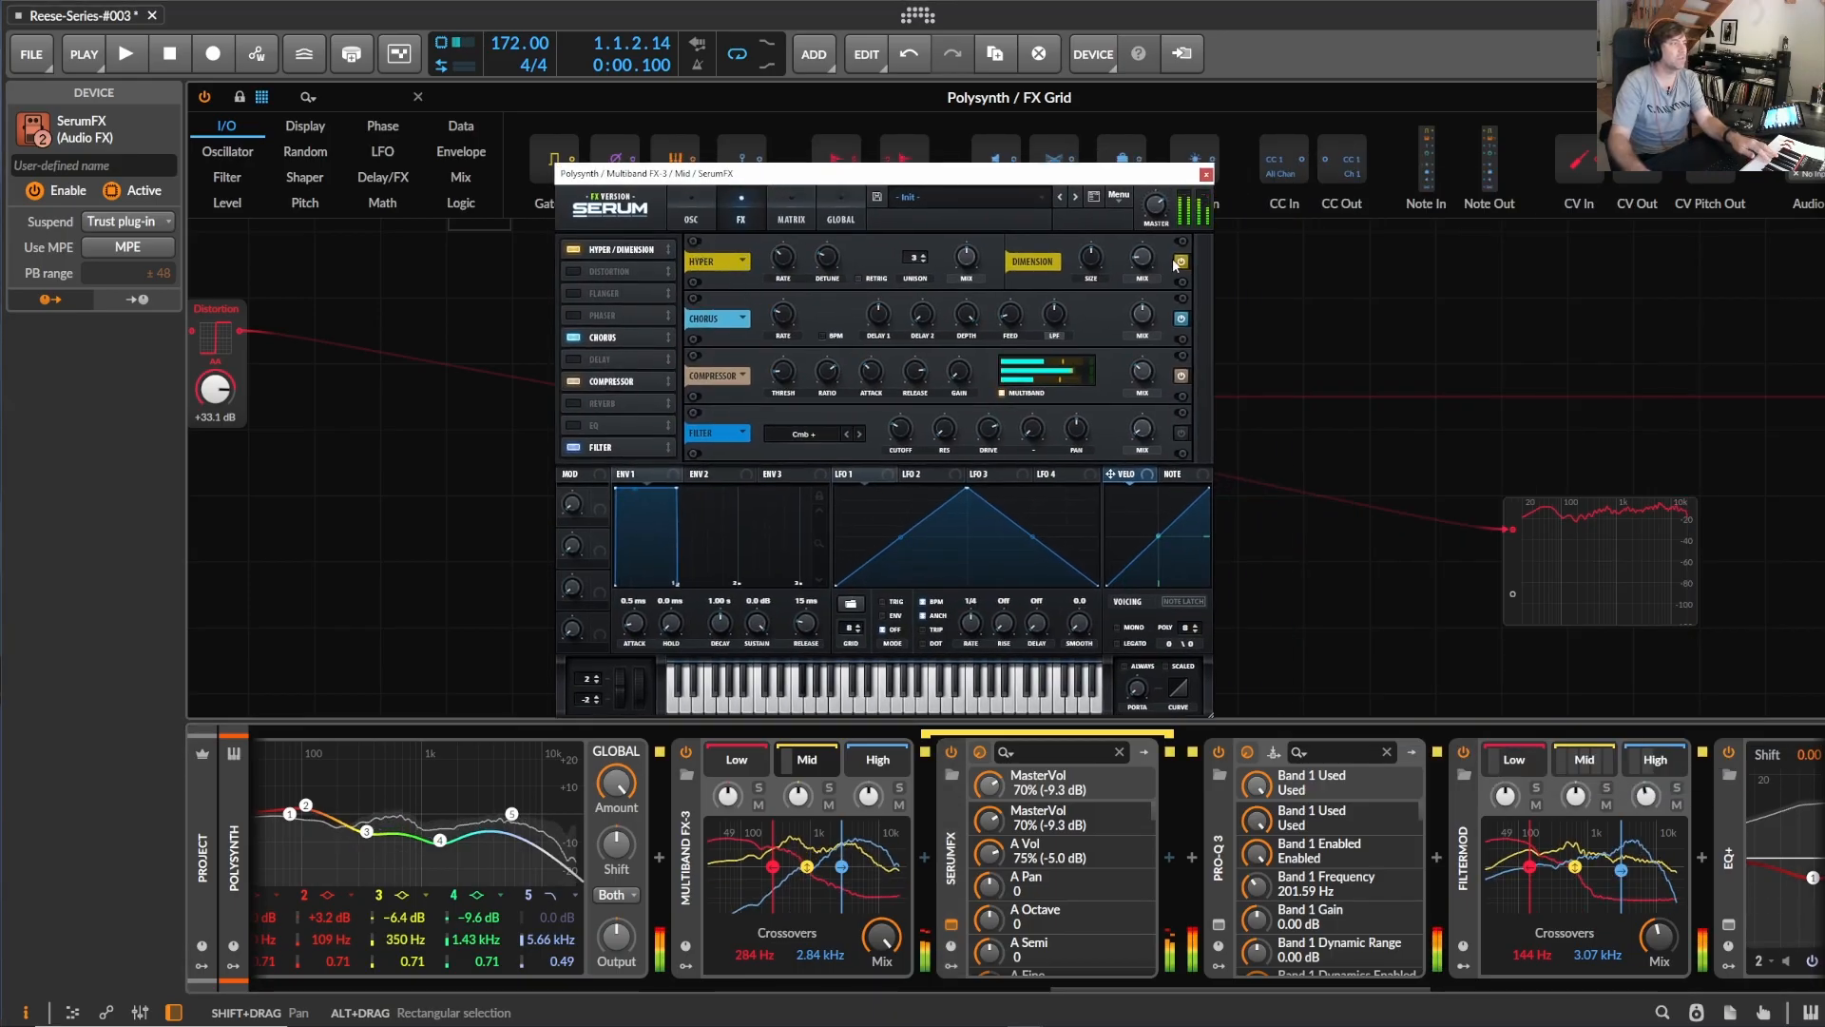
Step: Set Serum's Hyper/Dimension mix to 66%, adjust Multiband FX-3 Mix, and scroll to FilterMod
{"action": "left_click_drag", "start_coordinate": [1141, 256], "coordinate": [1141, 245]}
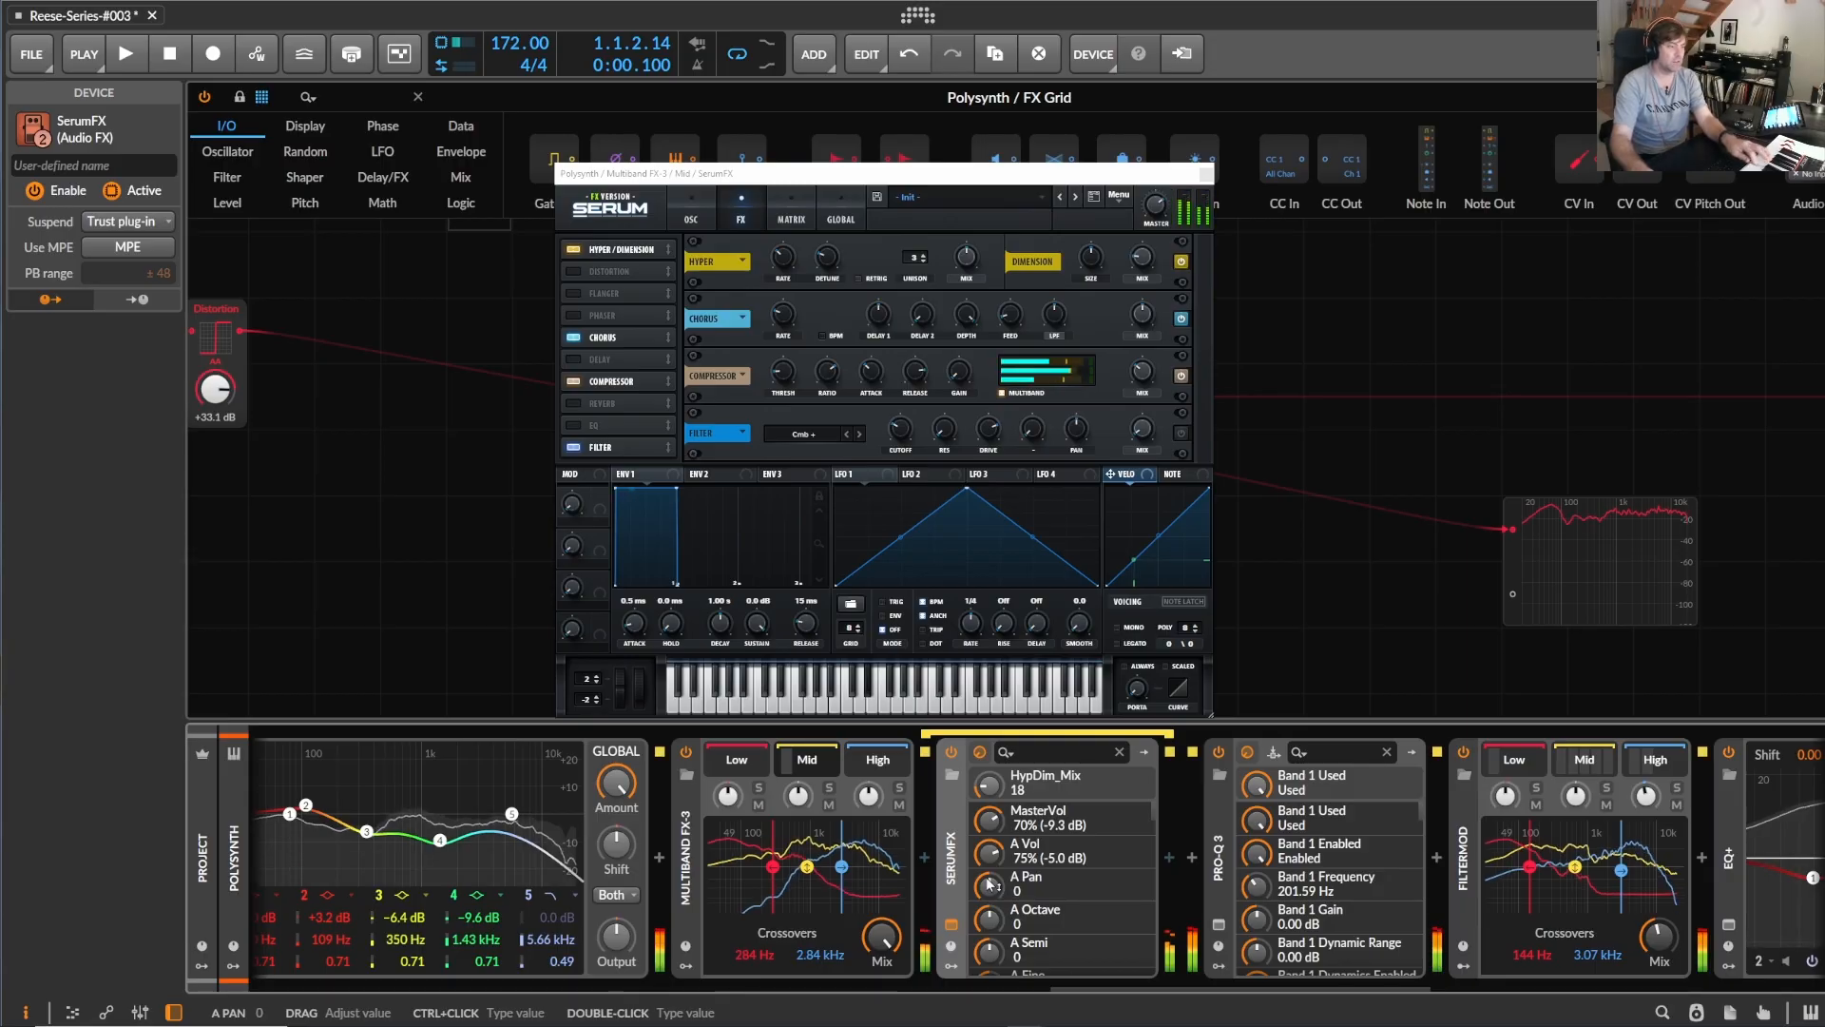
{"action": "left_click_drag", "start_coordinate": [881, 940], "coordinate": [881, 955]}
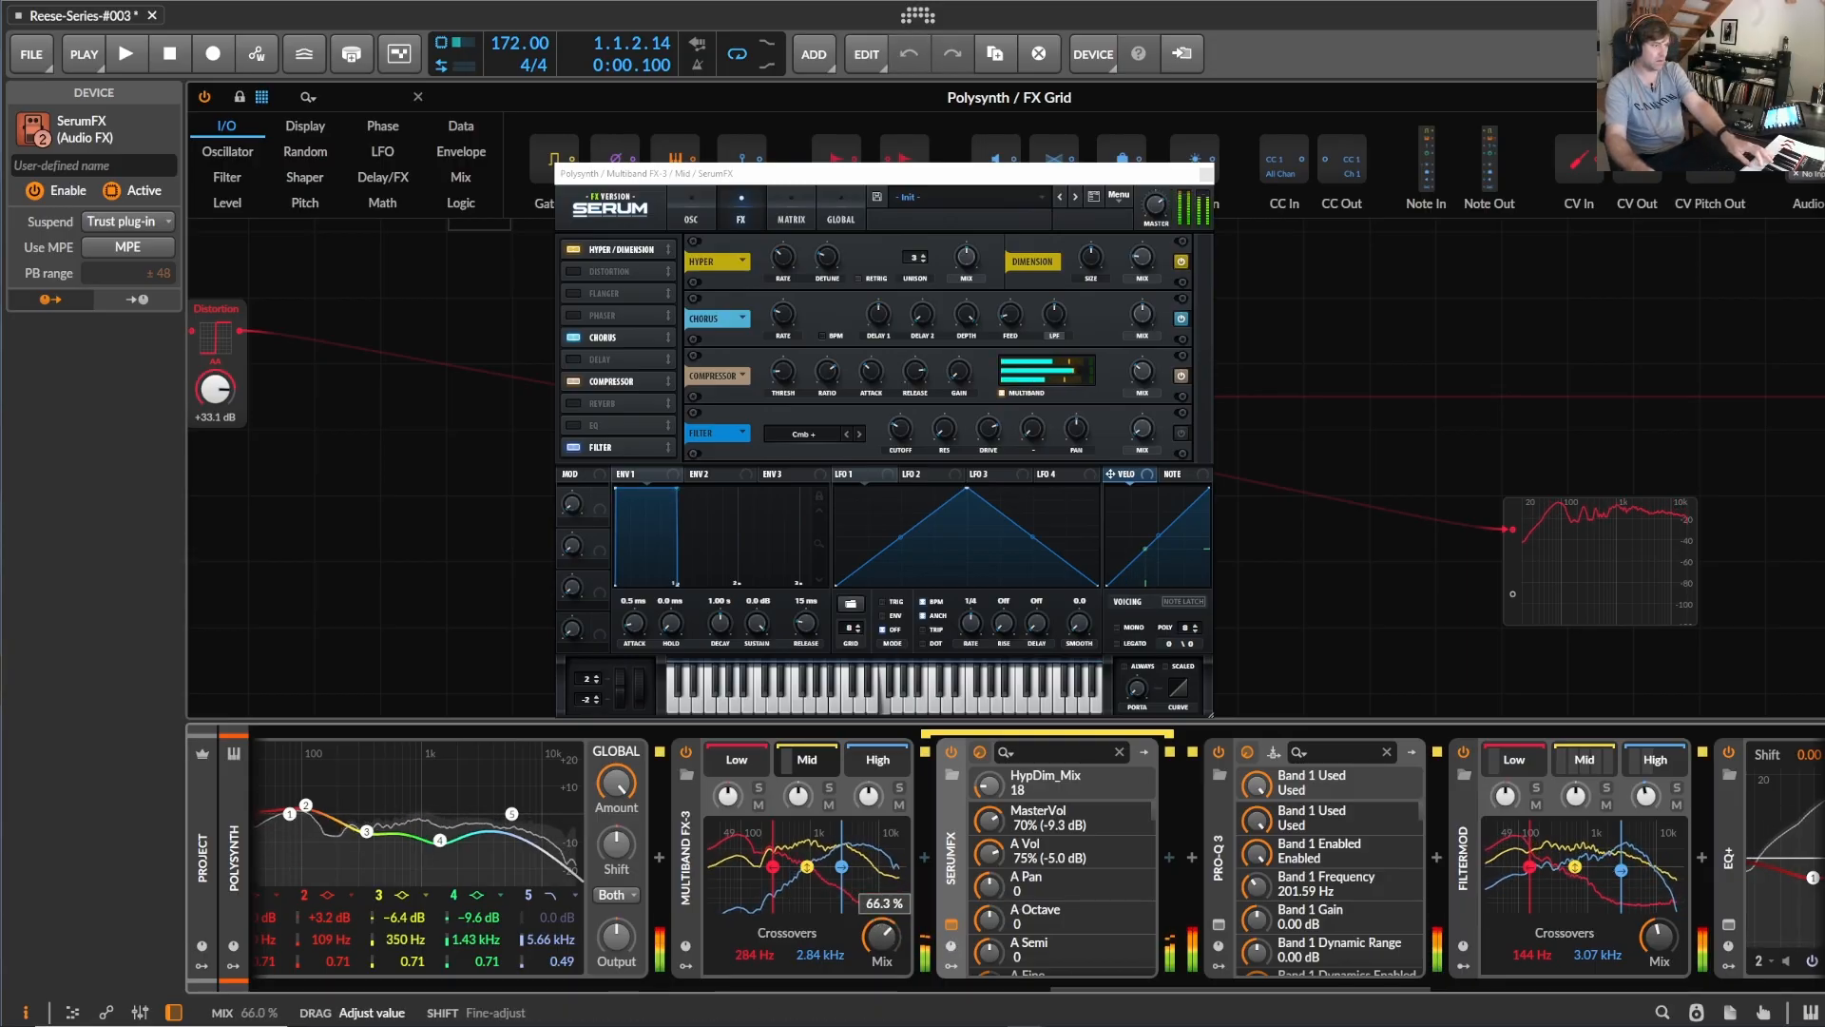
{"action": "left_click_drag", "start_coordinate": [879, 937], "coordinate": [887, 919]}
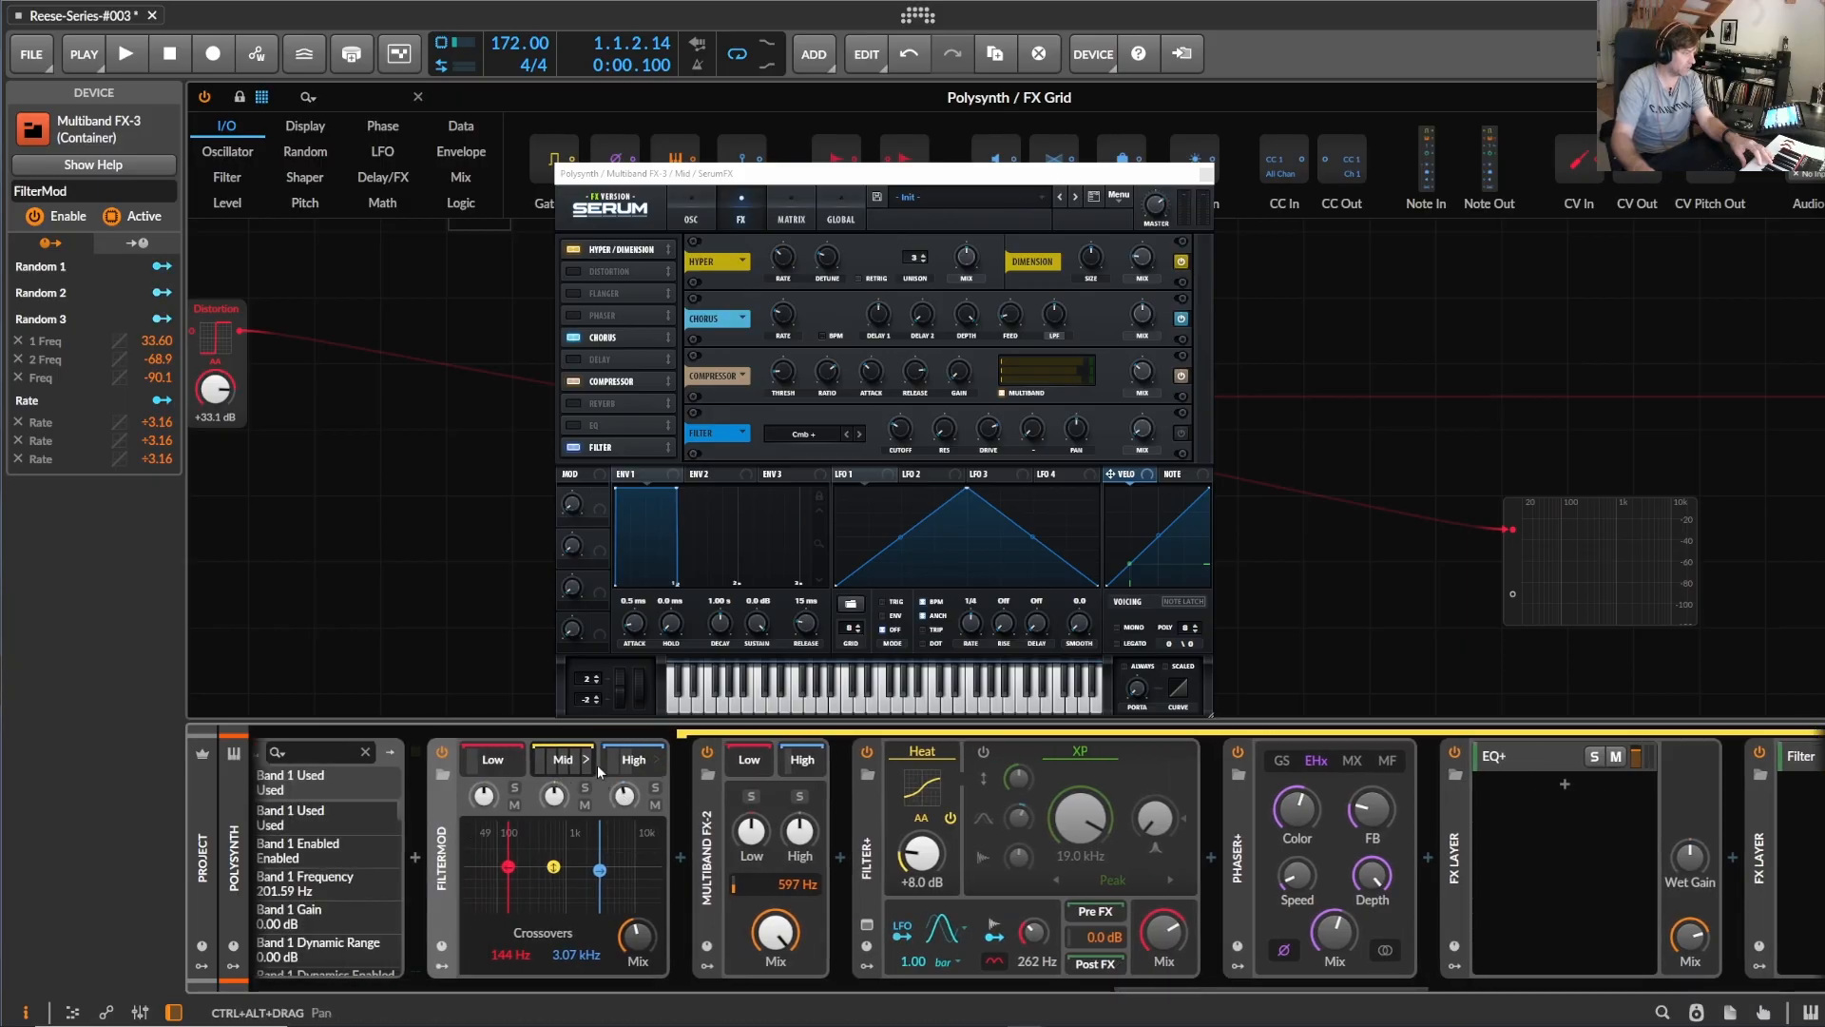
{"action": "mouse_move", "coordinate": [902, 776]}
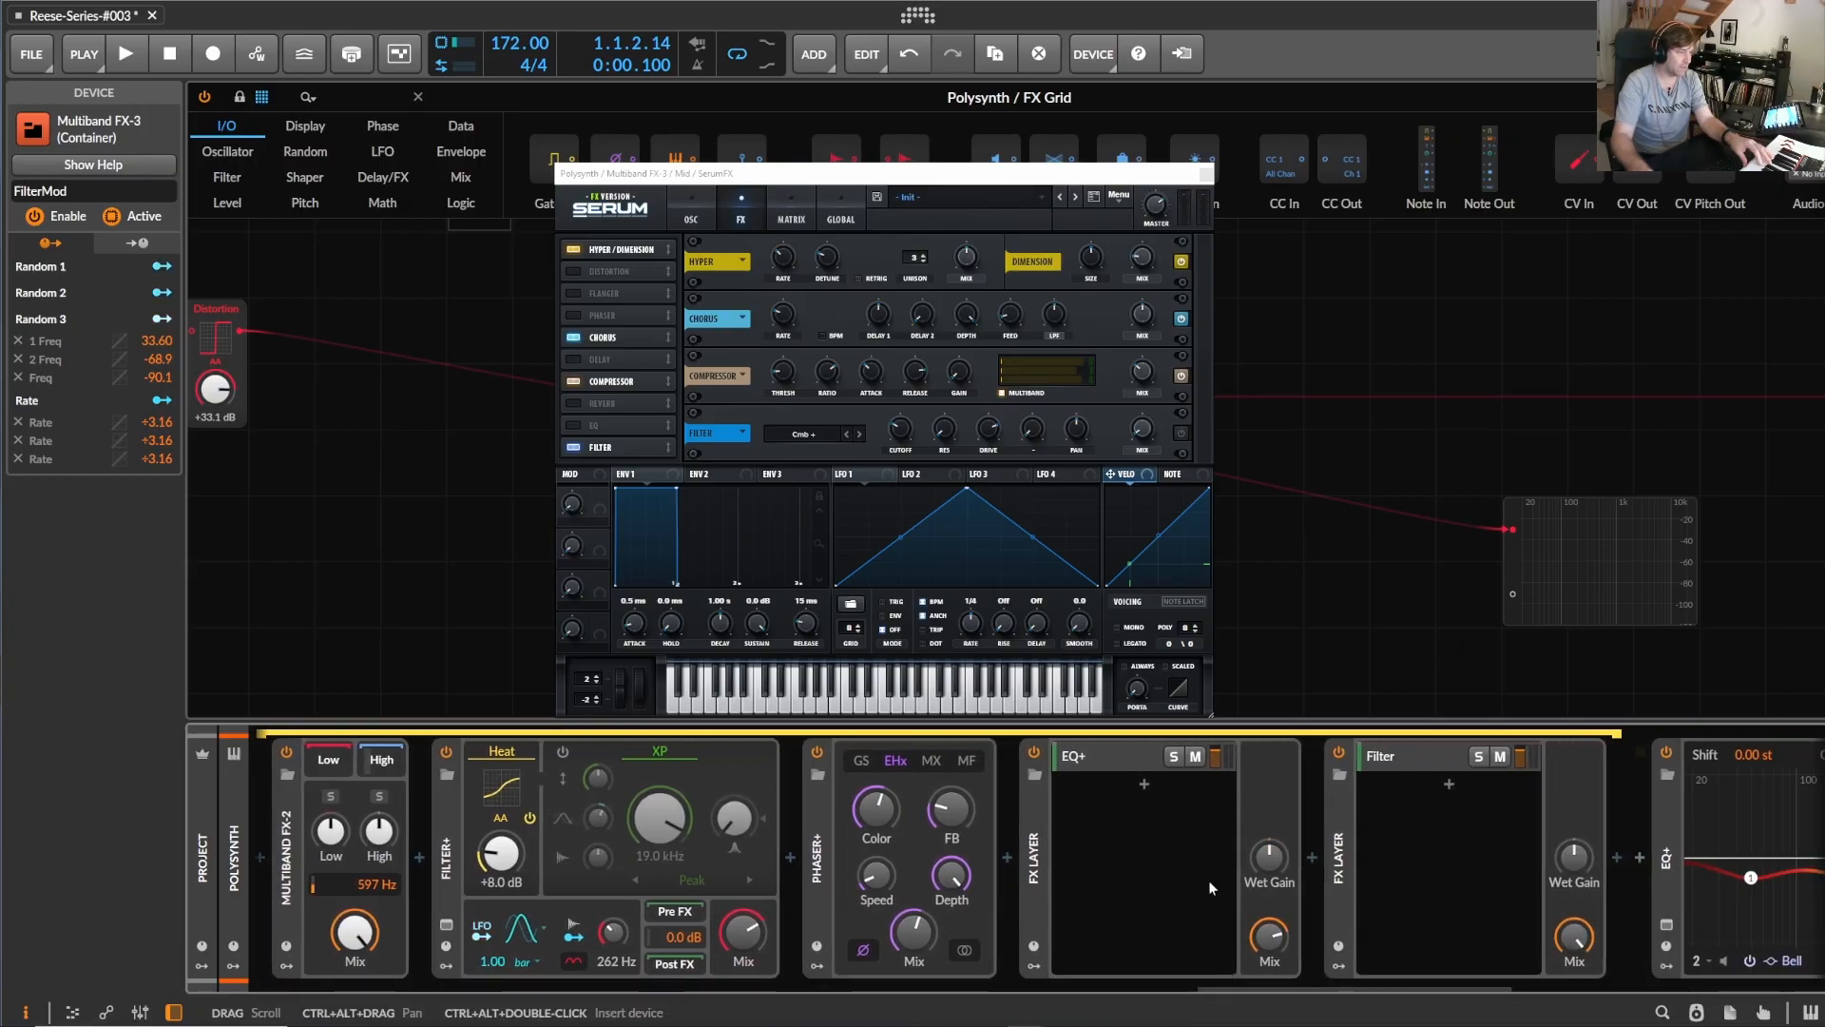
Step: Open the final EQ+'s 0.21 Hz Wavetable LFO modulator
{"action": "left_click", "coordinate": [1100, 756]}
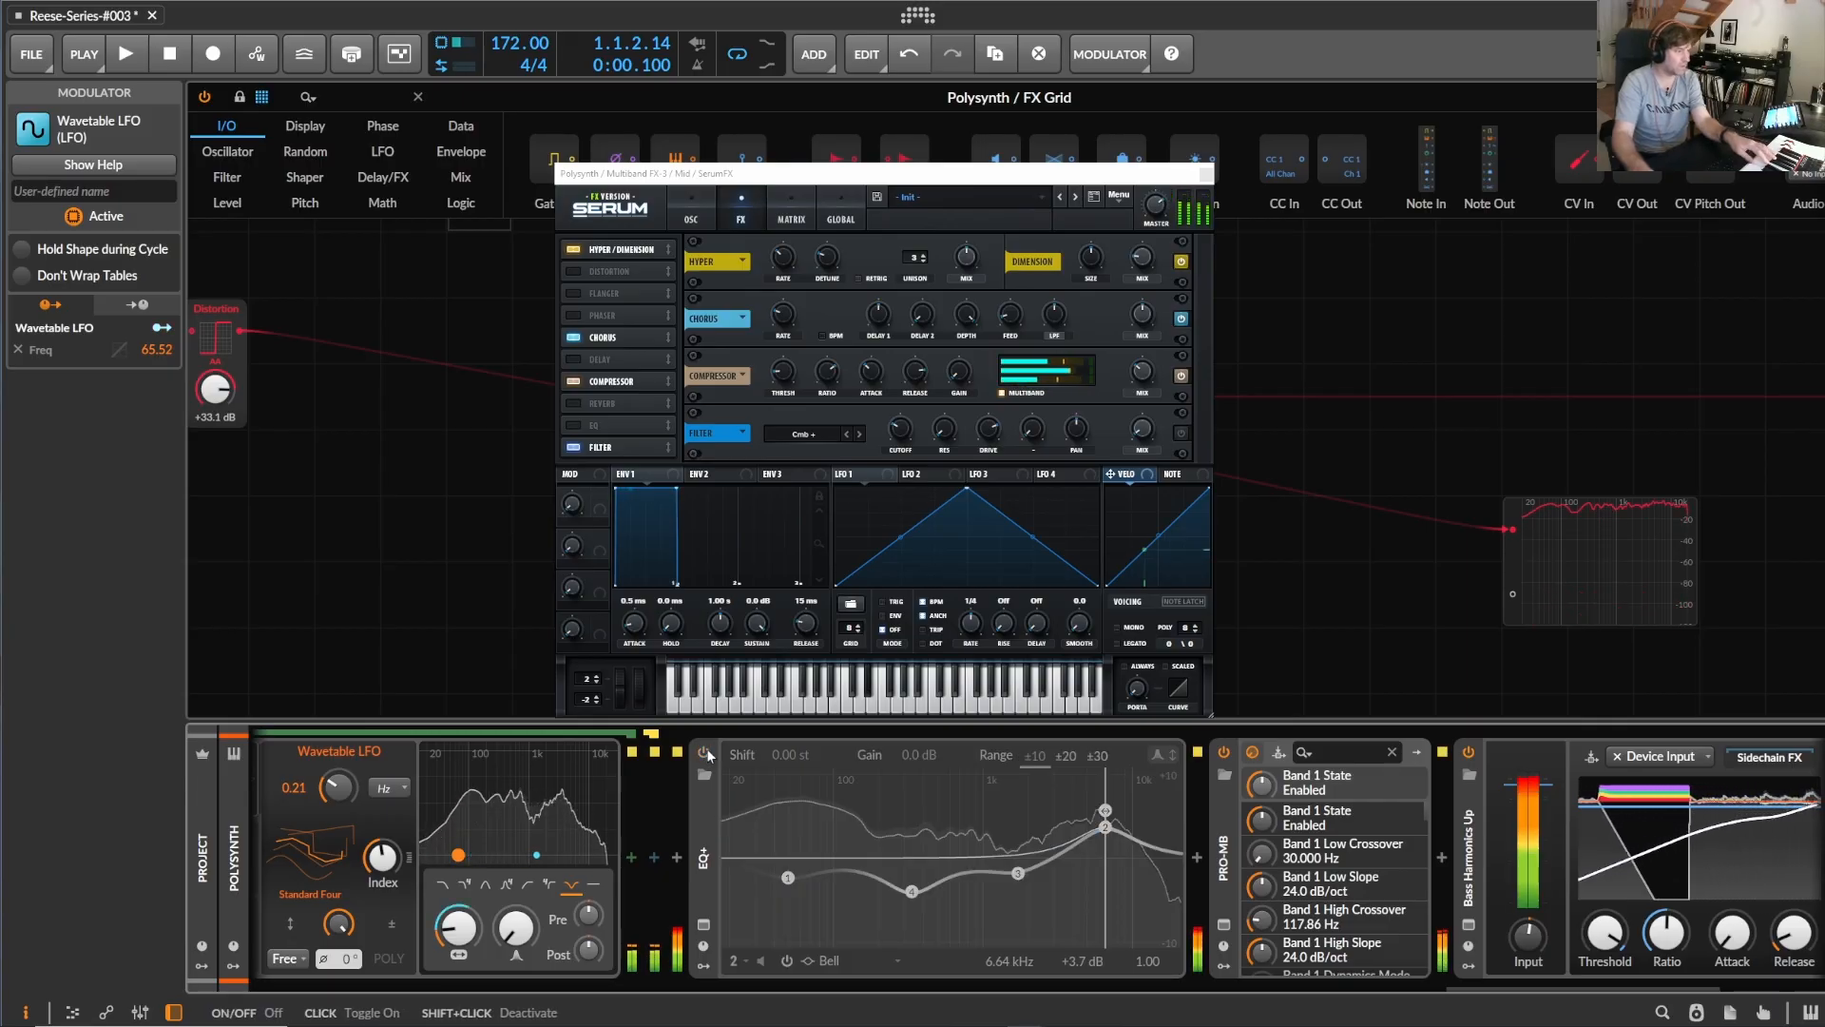
Step: Close the grid editor and Serum windows, returning to the arrangement view
{"action": "left_click", "coordinate": [704, 754]}
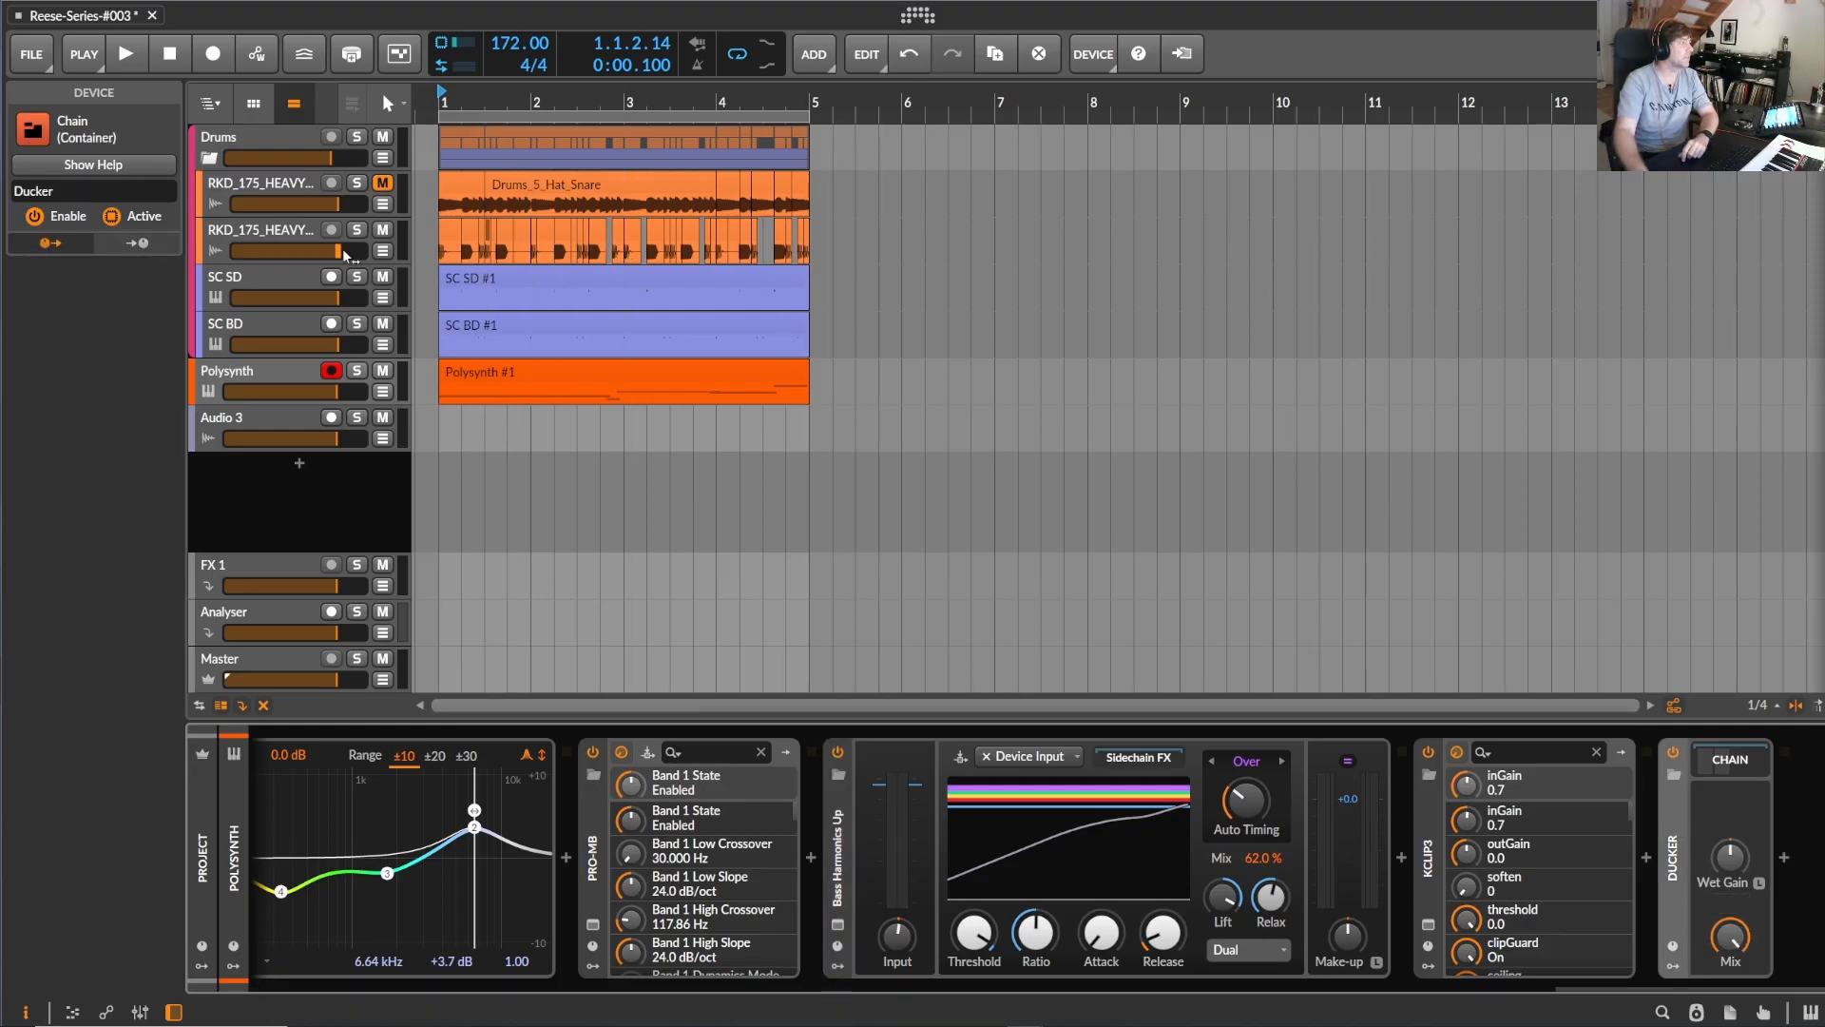
Step: Reset the playhead to the start with Stop, then start project playback
{"action": "left_click", "coordinate": [124, 53]}
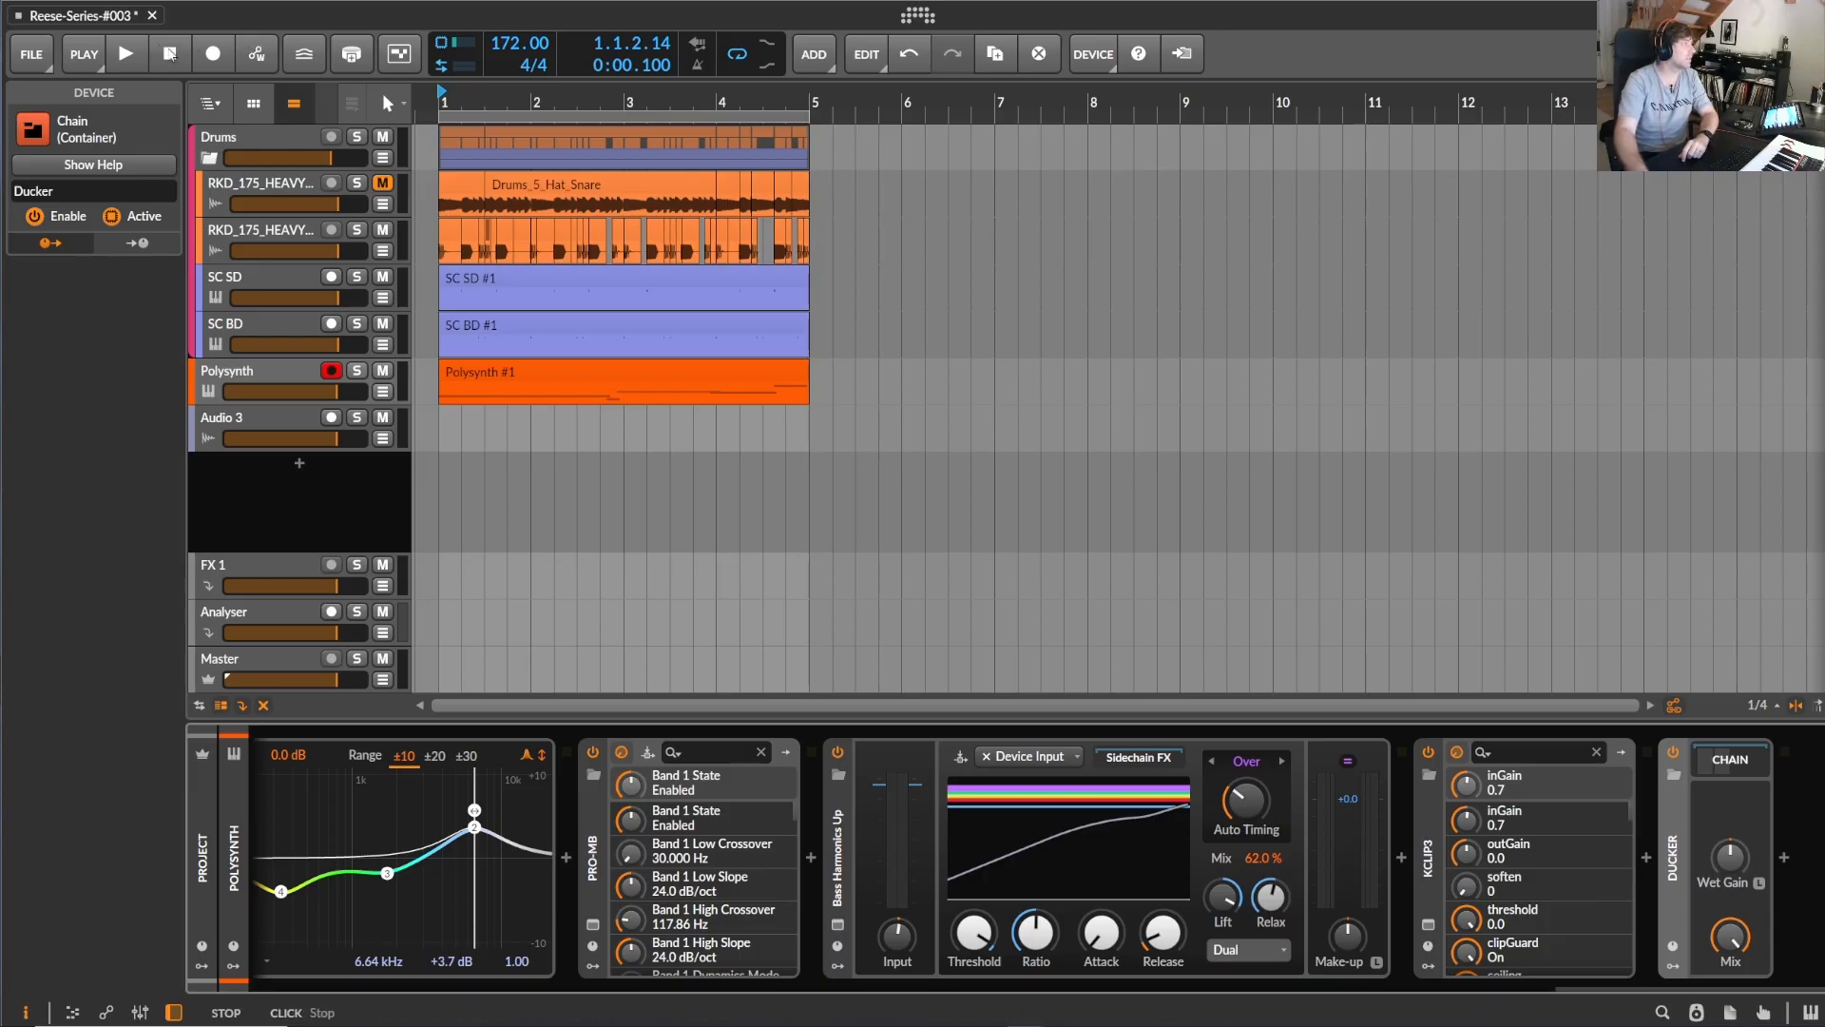
{"action": "left_click", "coordinate": [126, 52]}
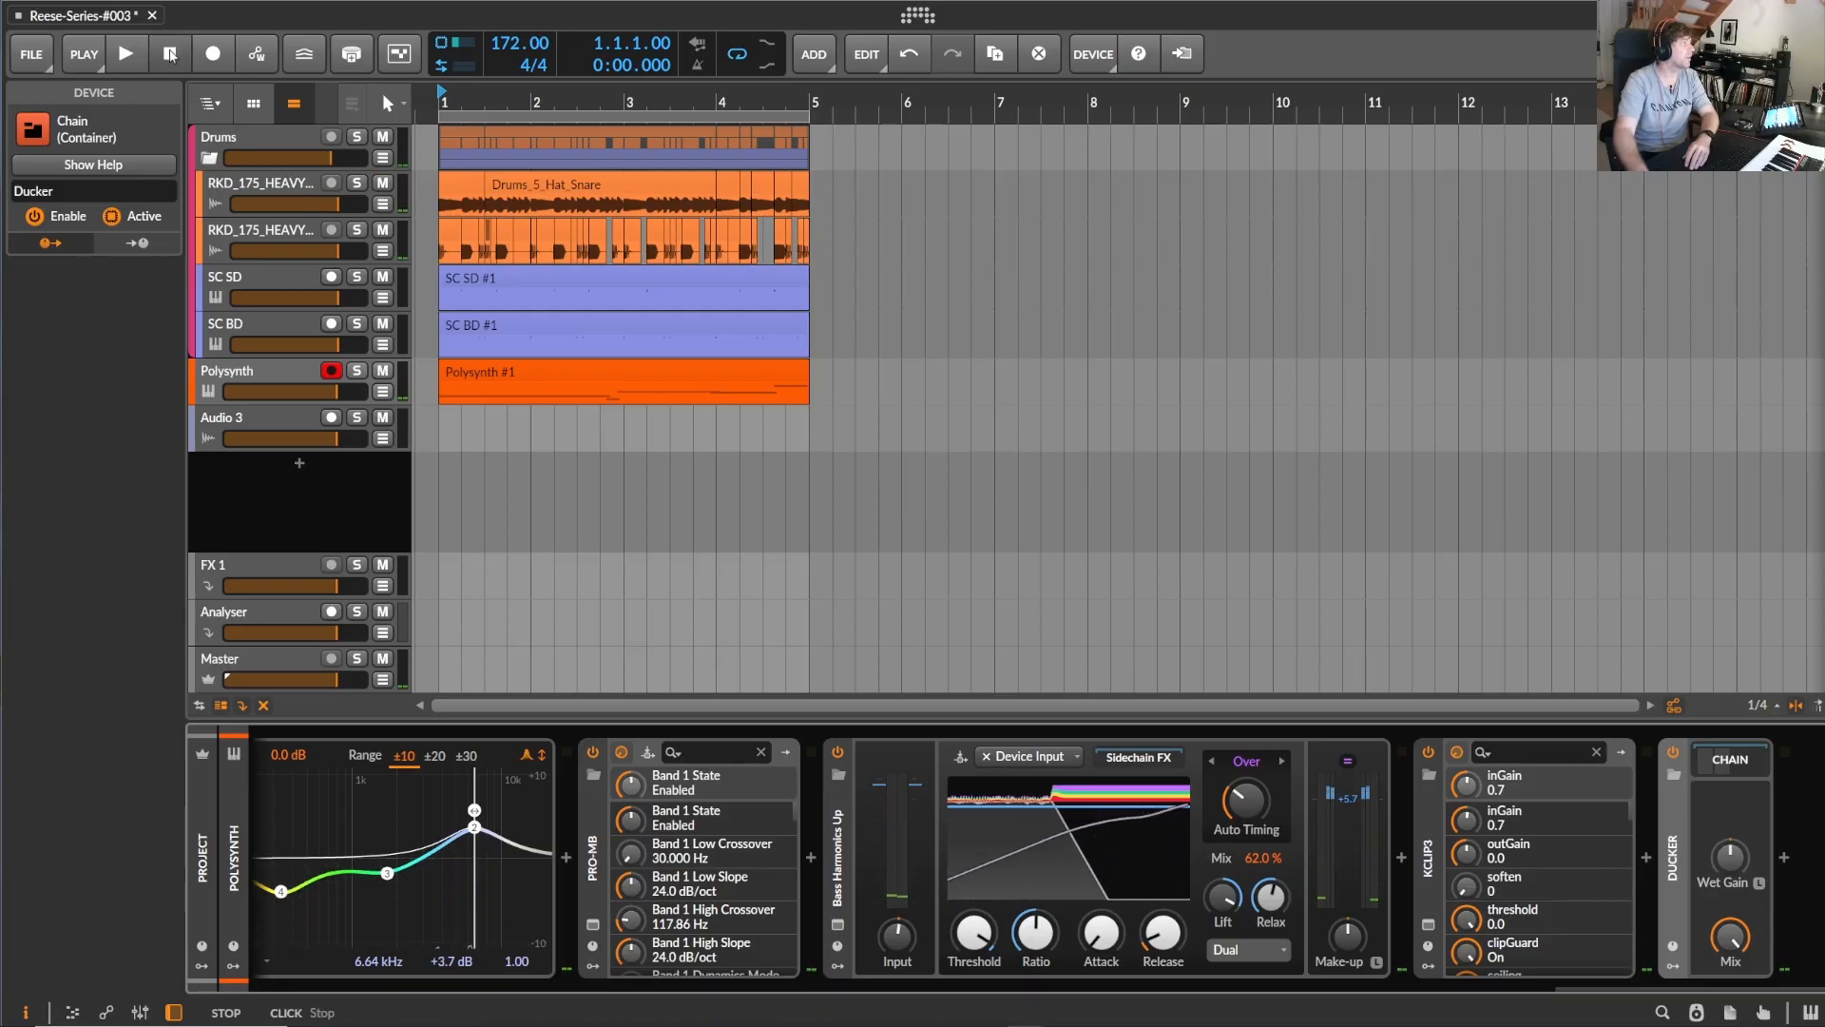
{"action": "left_click", "coordinate": [125, 54]}
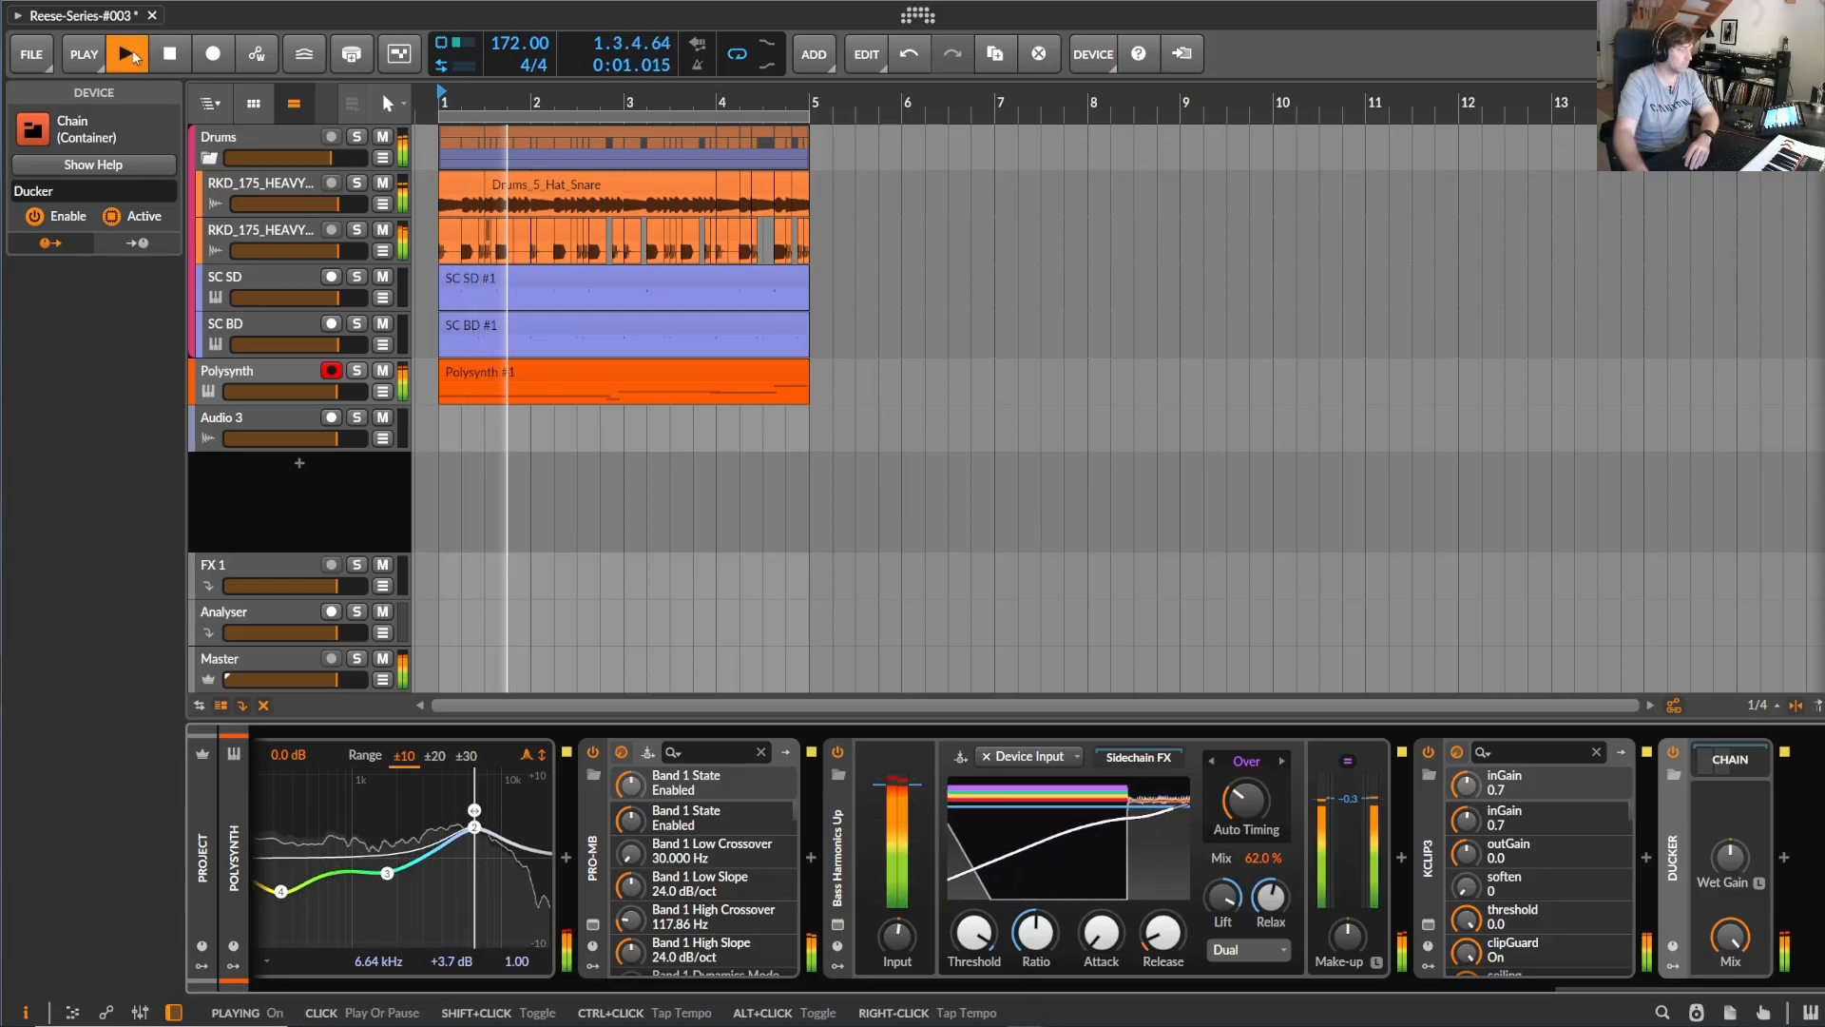
{"action": "left_click", "coordinate": [125, 53]}
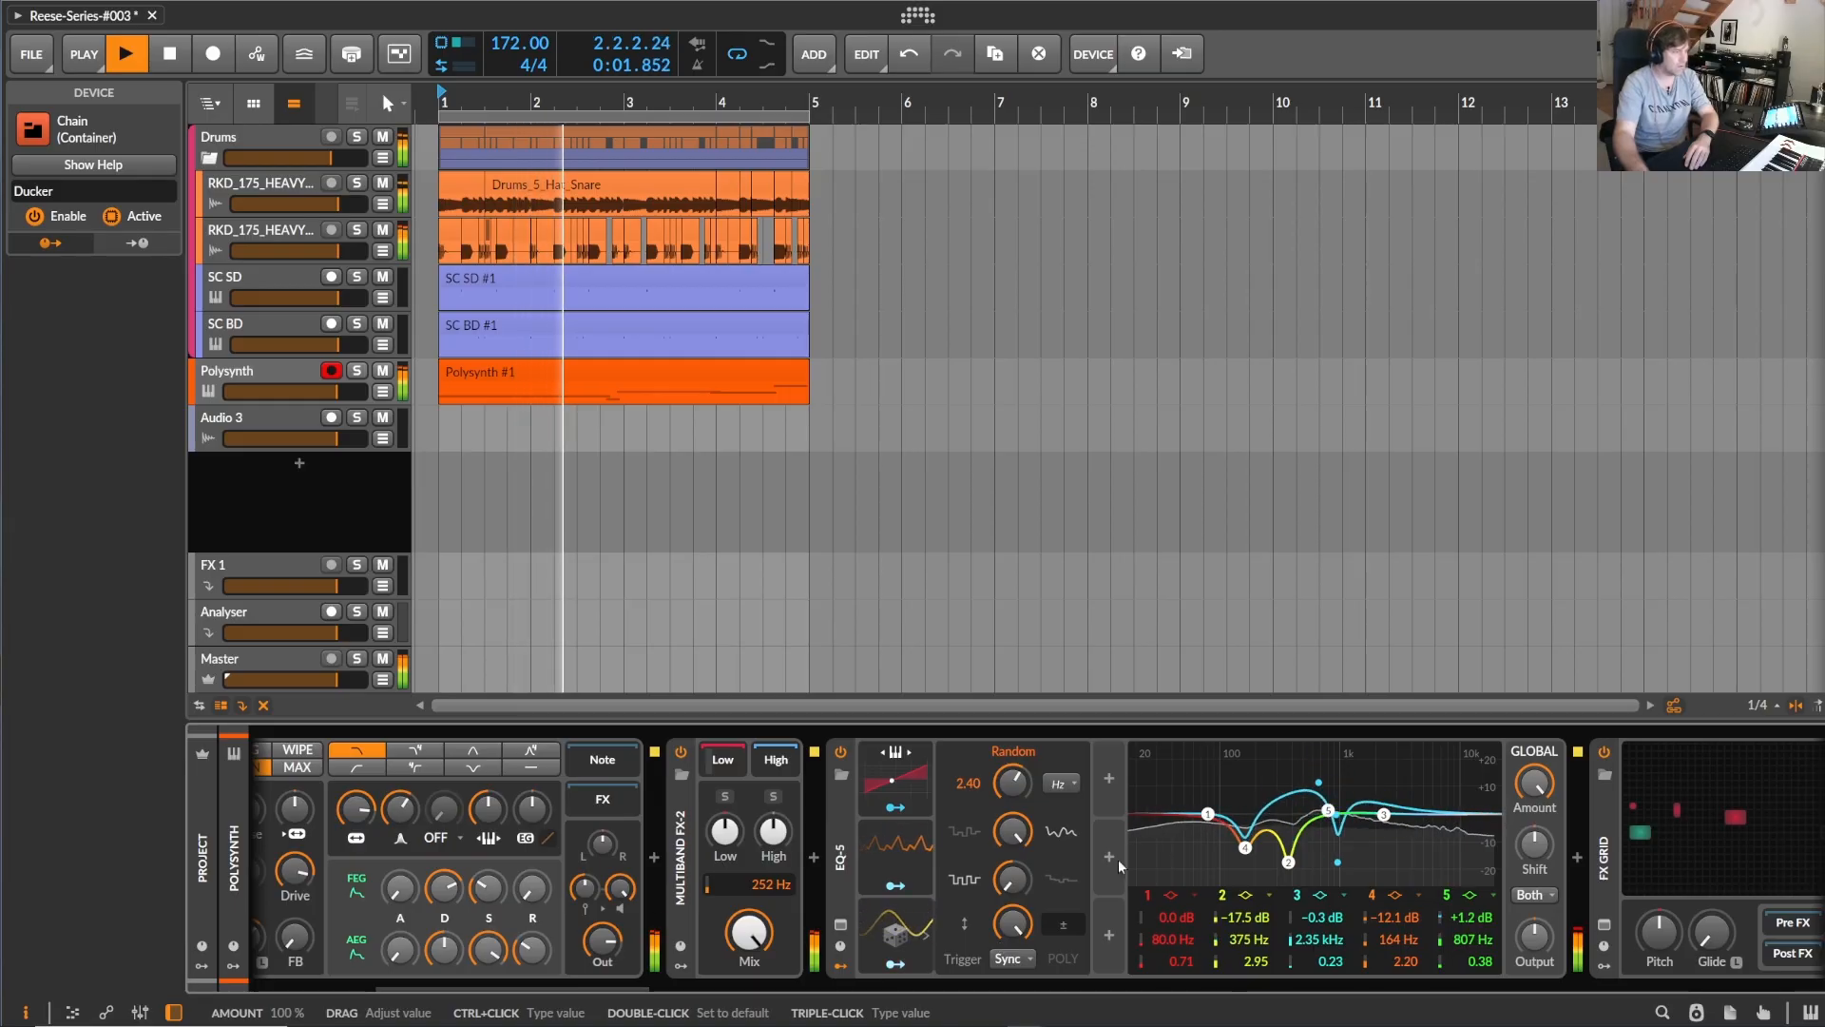
Step: Move EQ-5 band 5 to 1.73 kHz, +0.7 dB during playback, then stop at the start
{"action": "left_click_drag", "start_coordinate": [1384, 815], "coordinate": [1316, 803]}
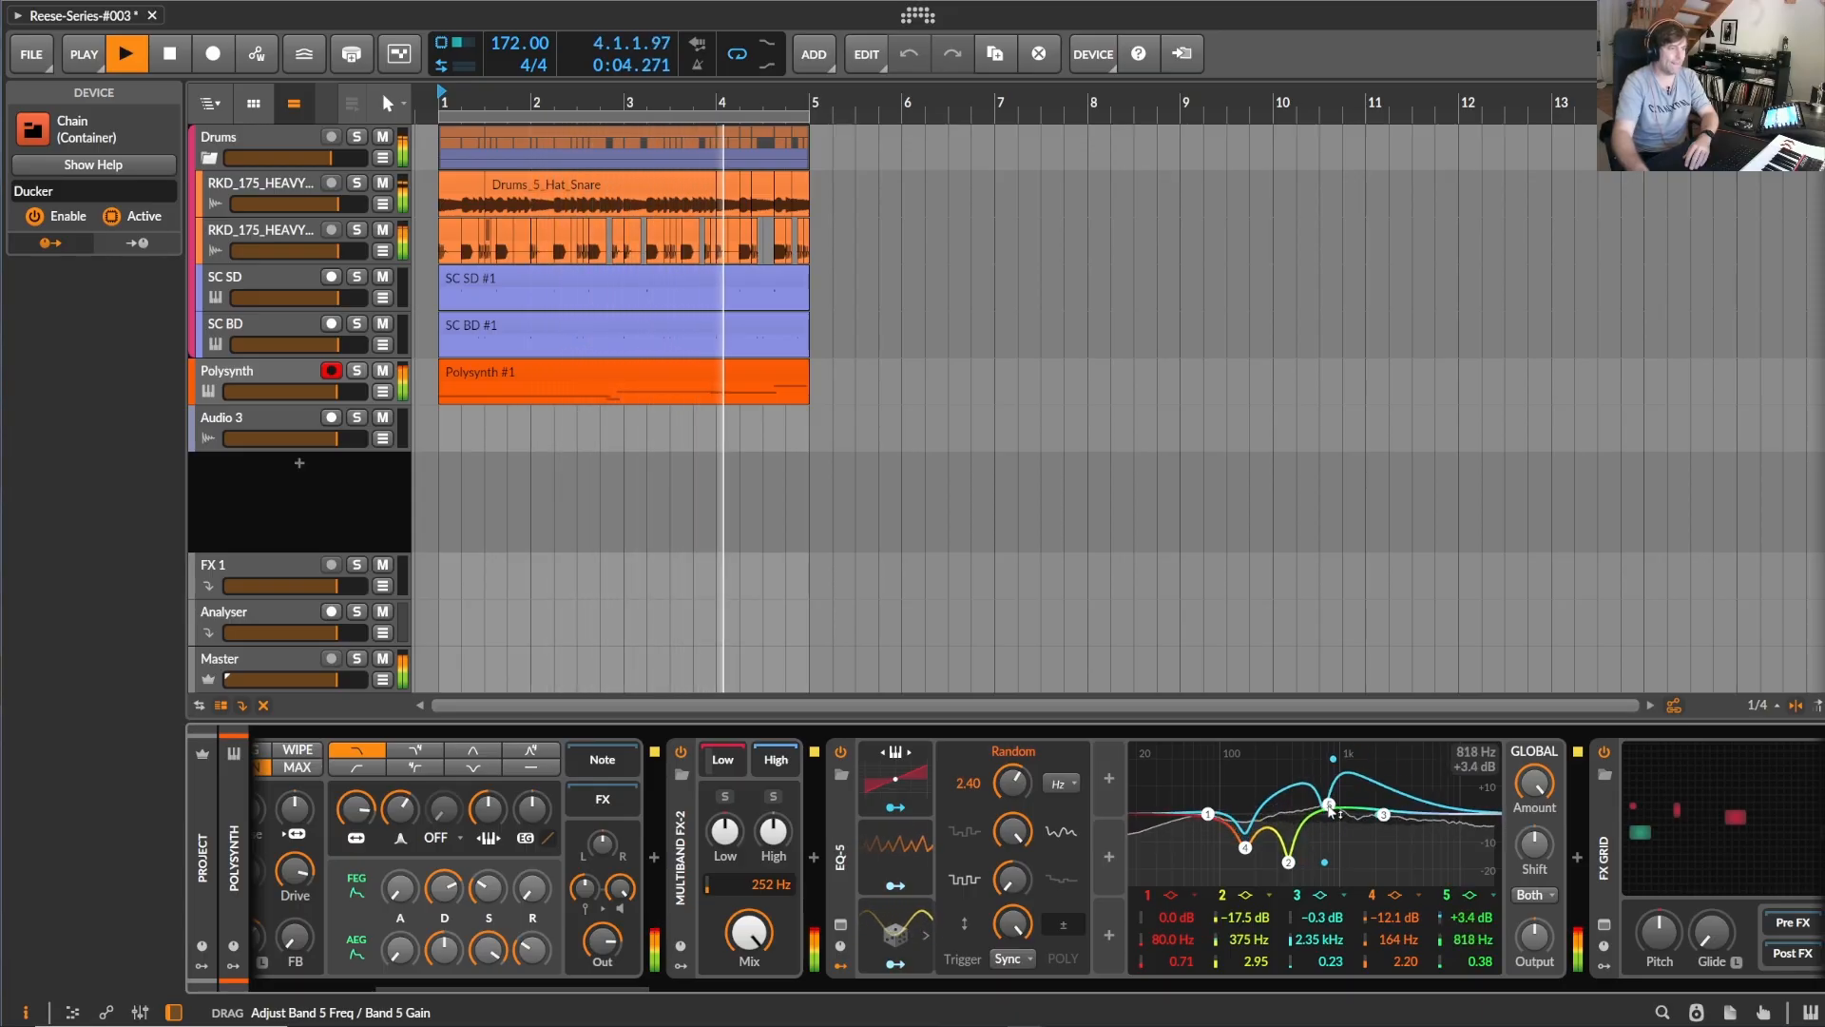
{"action": "left_click_drag", "start_coordinate": [1327, 810], "coordinate": [1377, 800]}
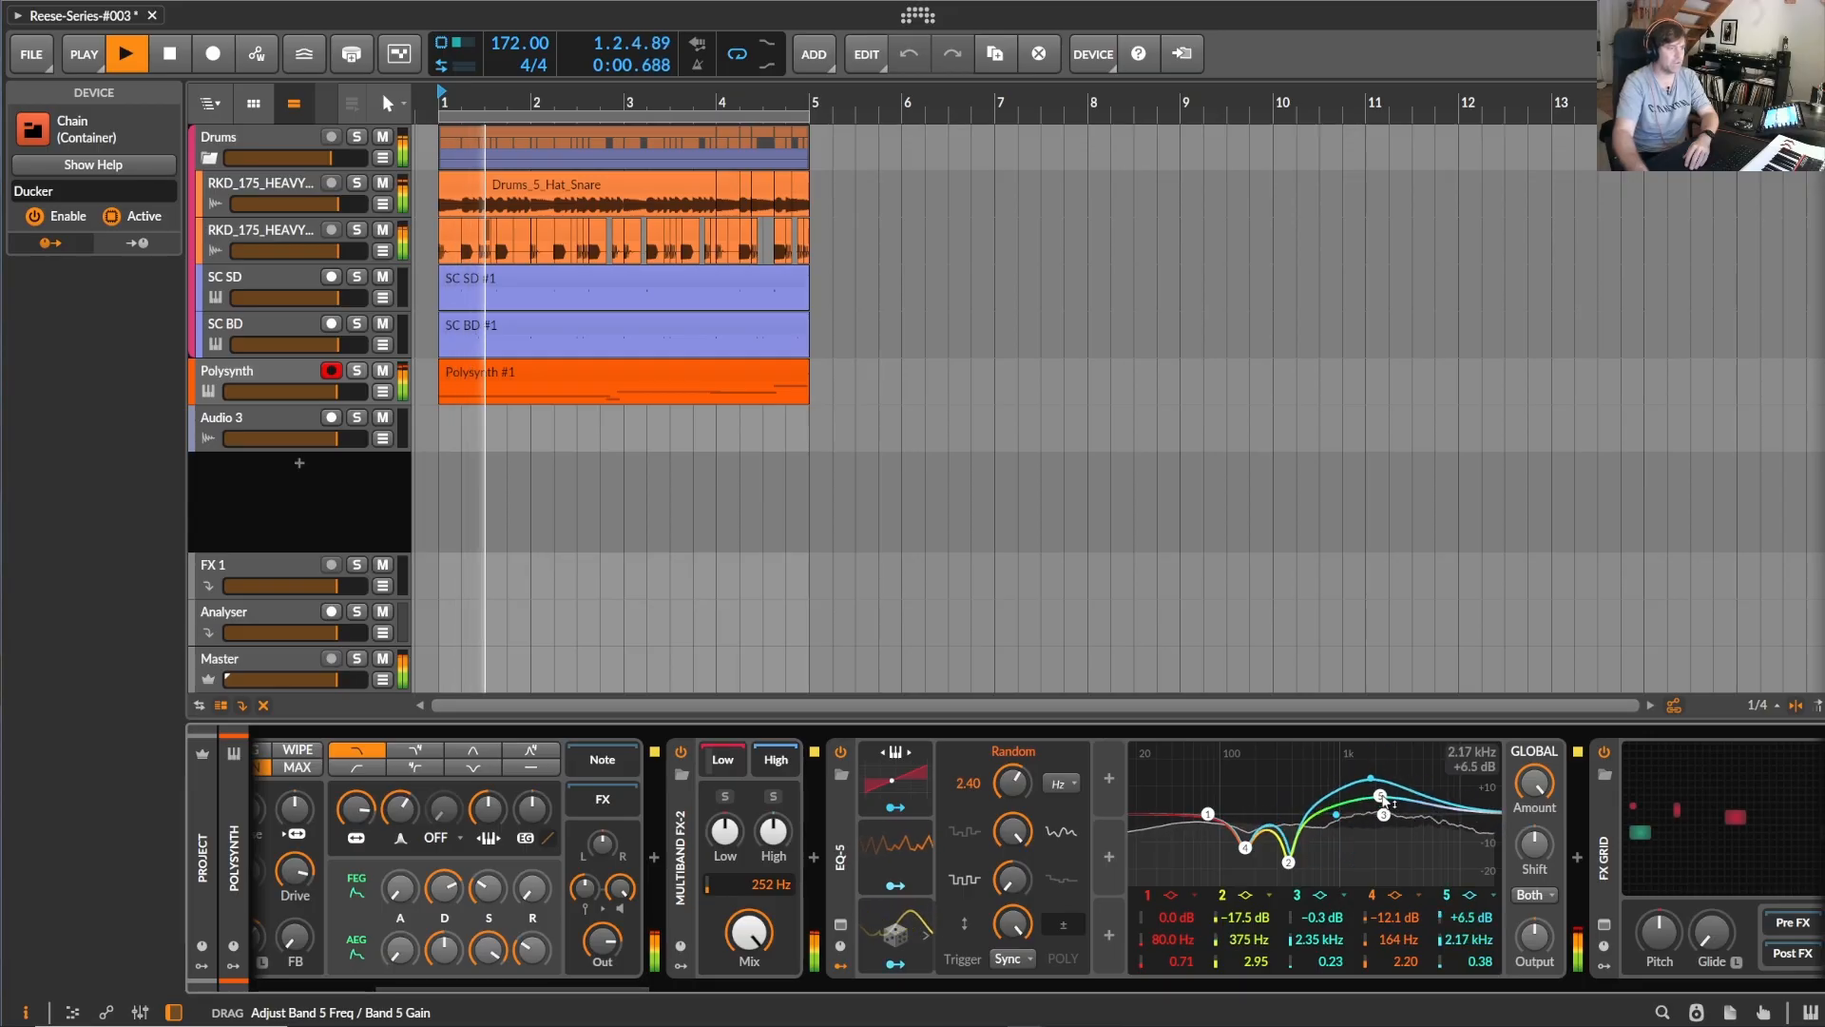
{"action": "left_click", "coordinate": [125, 53]}
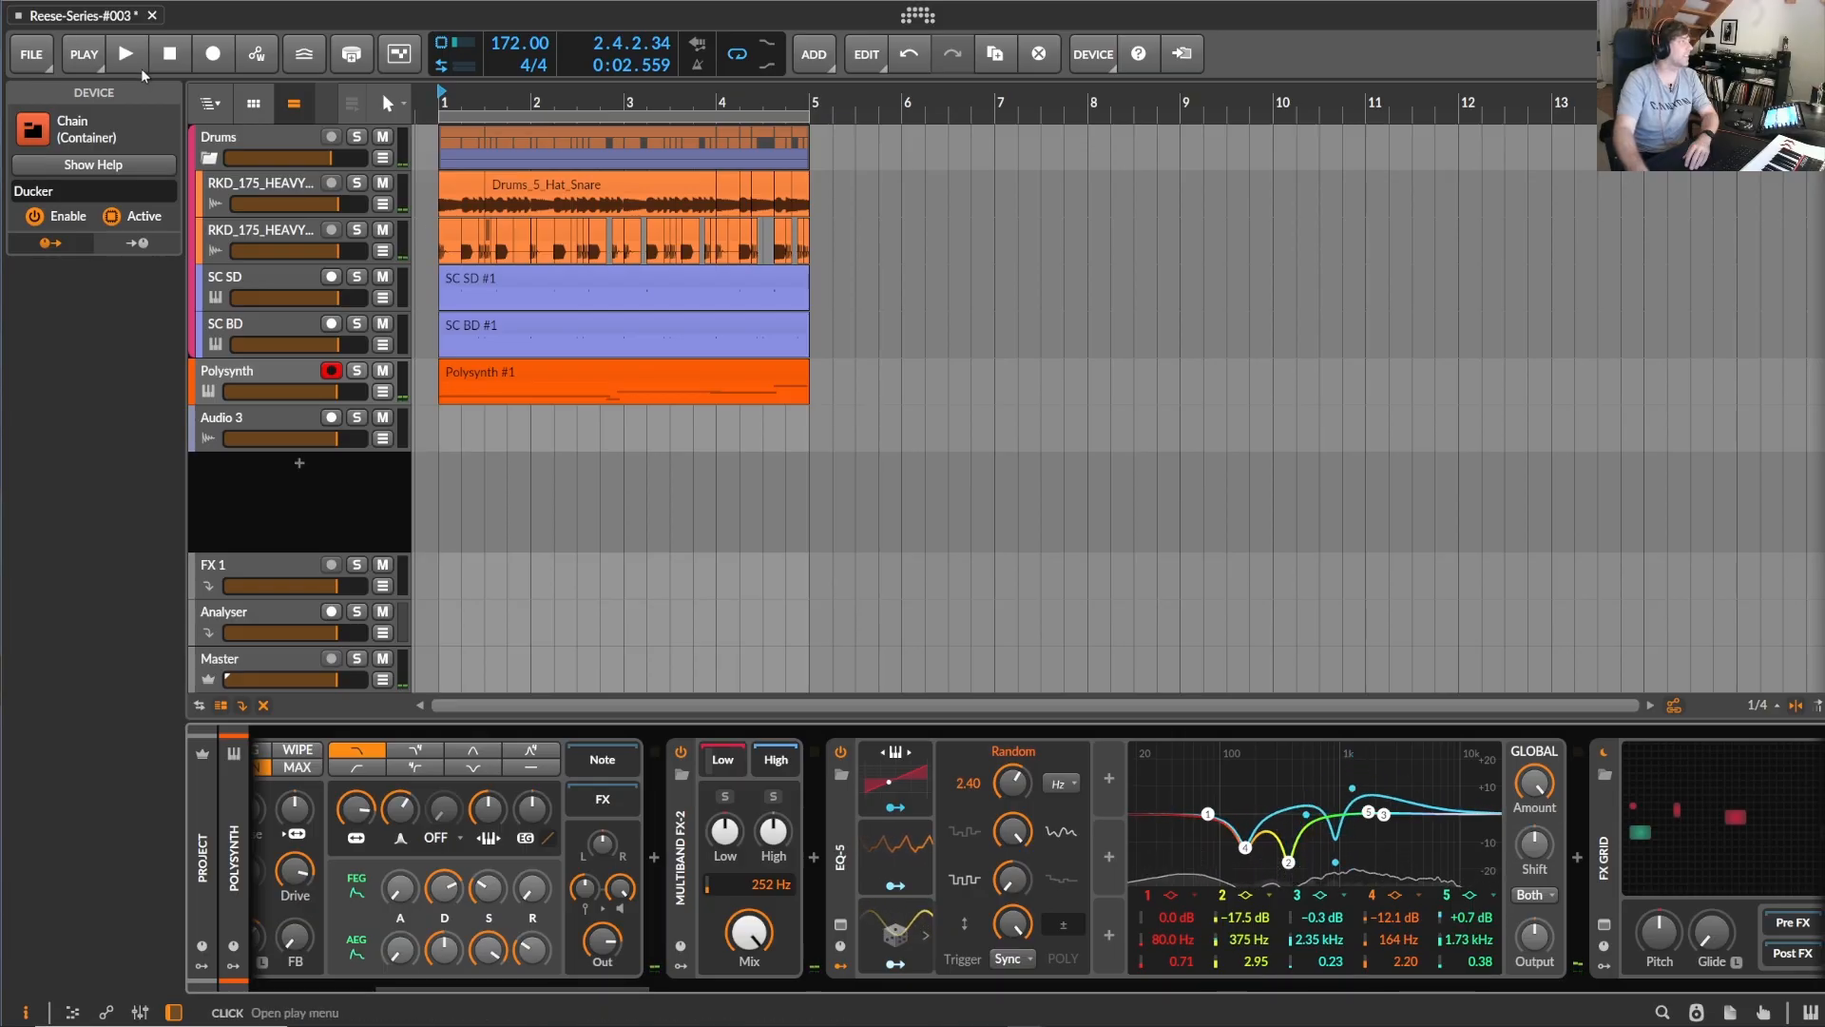
{"action": "left_click", "coordinate": [169, 53]}
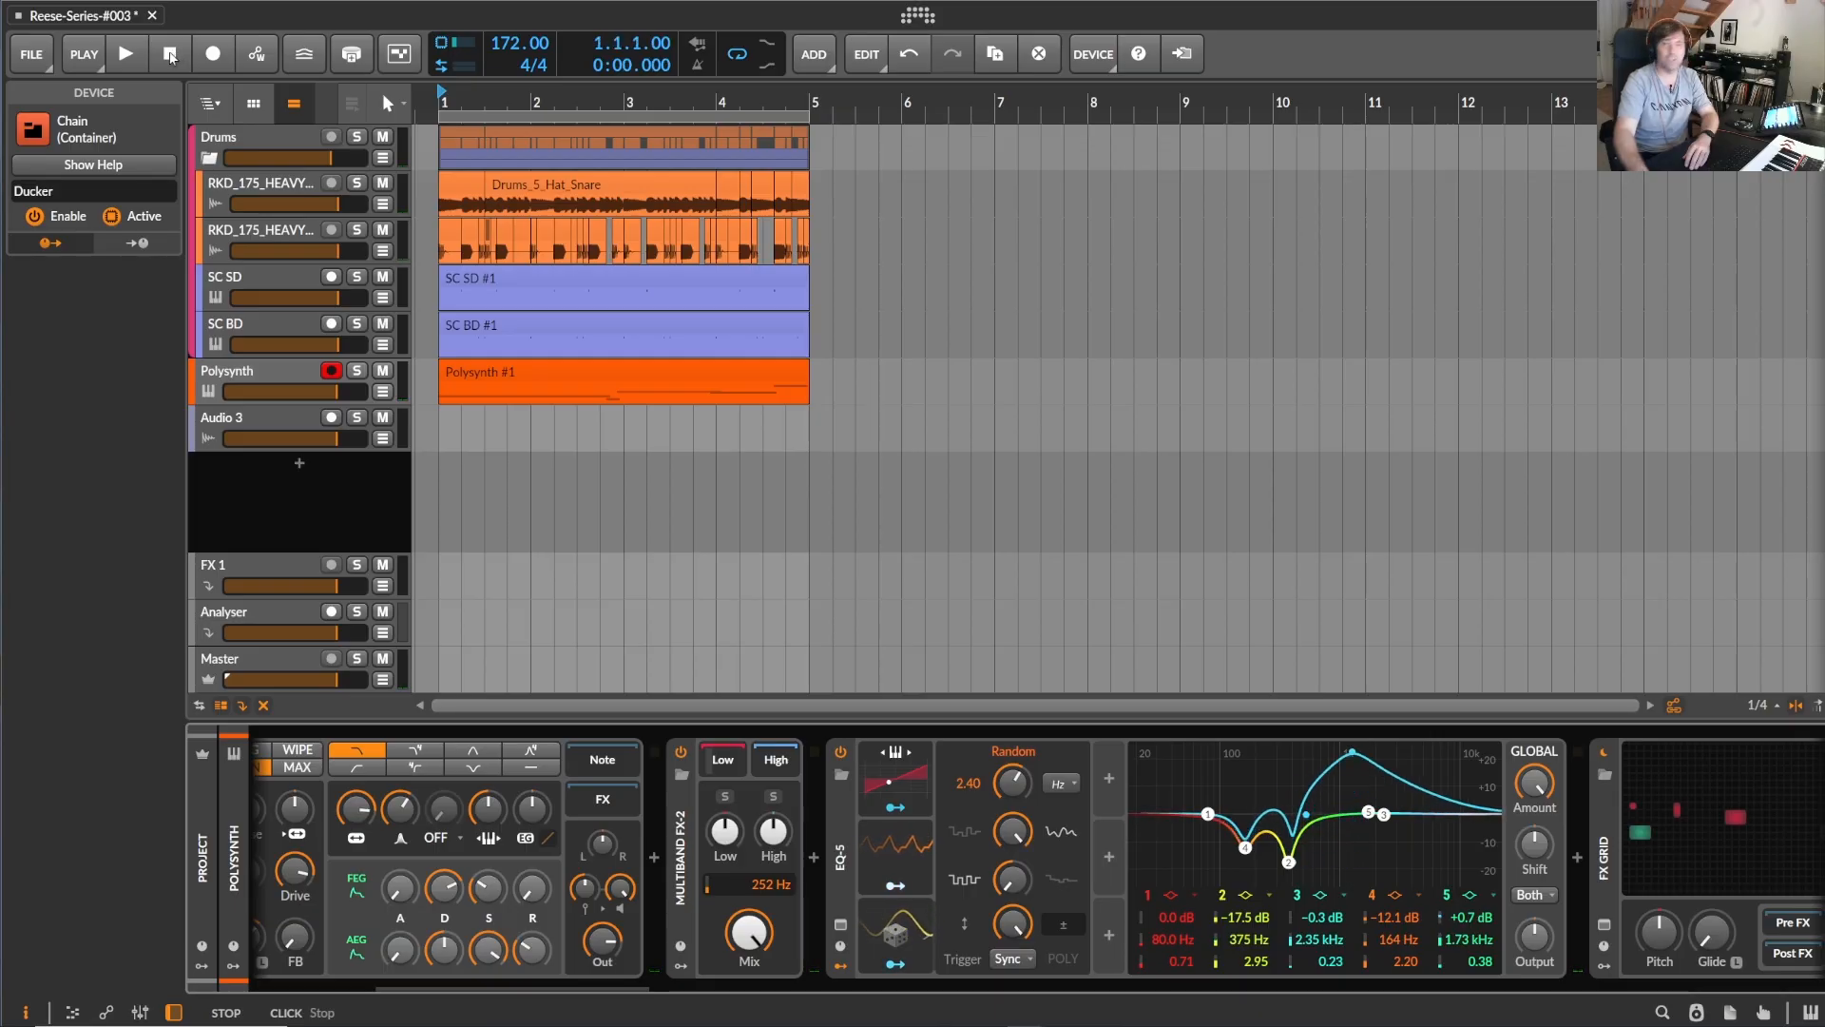